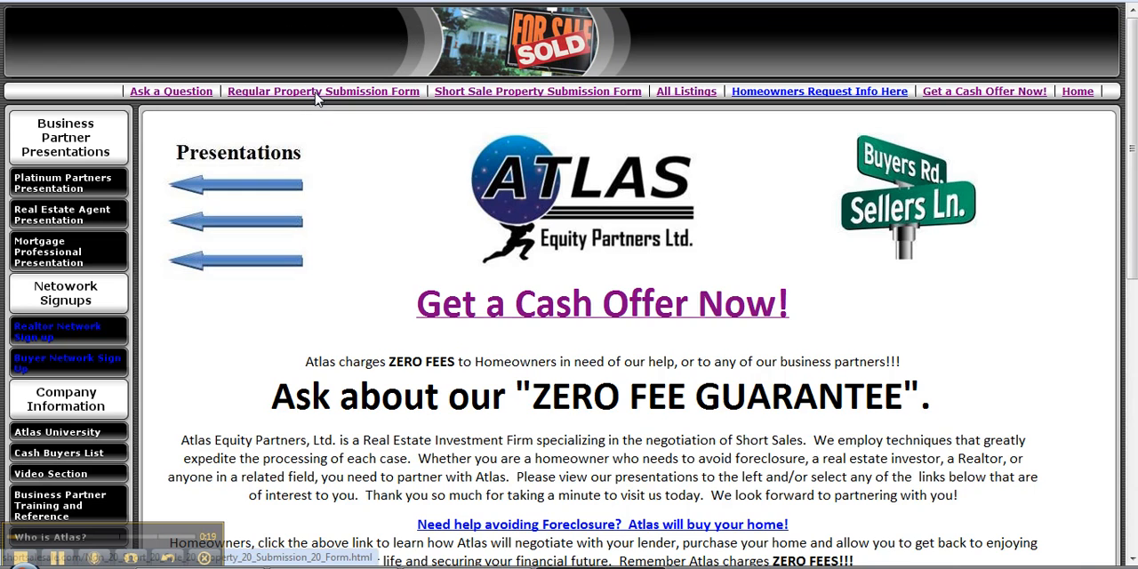
Reach the Regular Property Submission Form's blank seller and property detail fields.
click(322, 90)
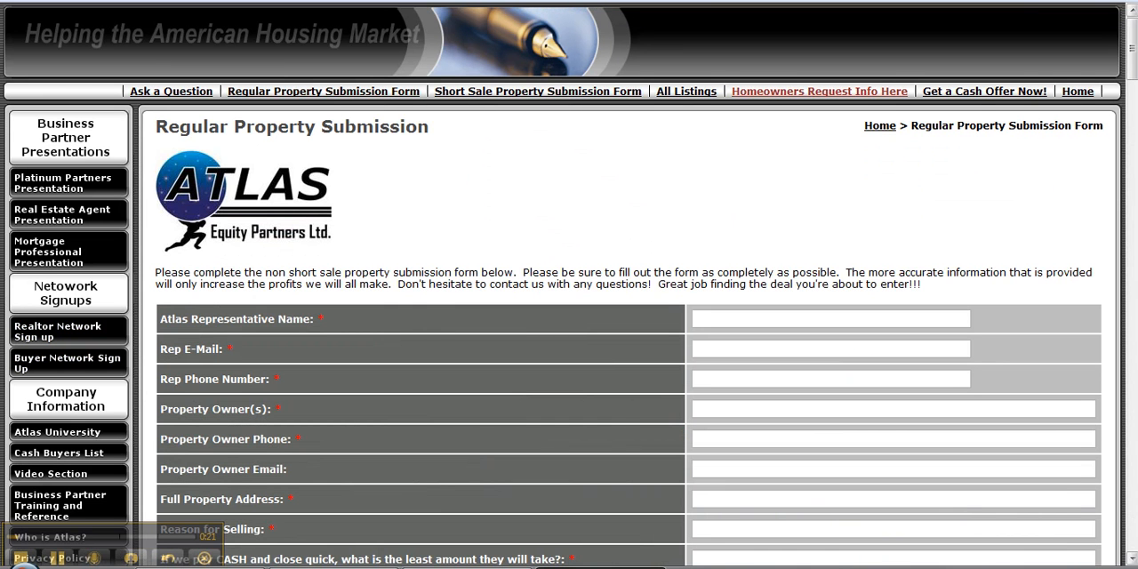
scroll(down, 3)
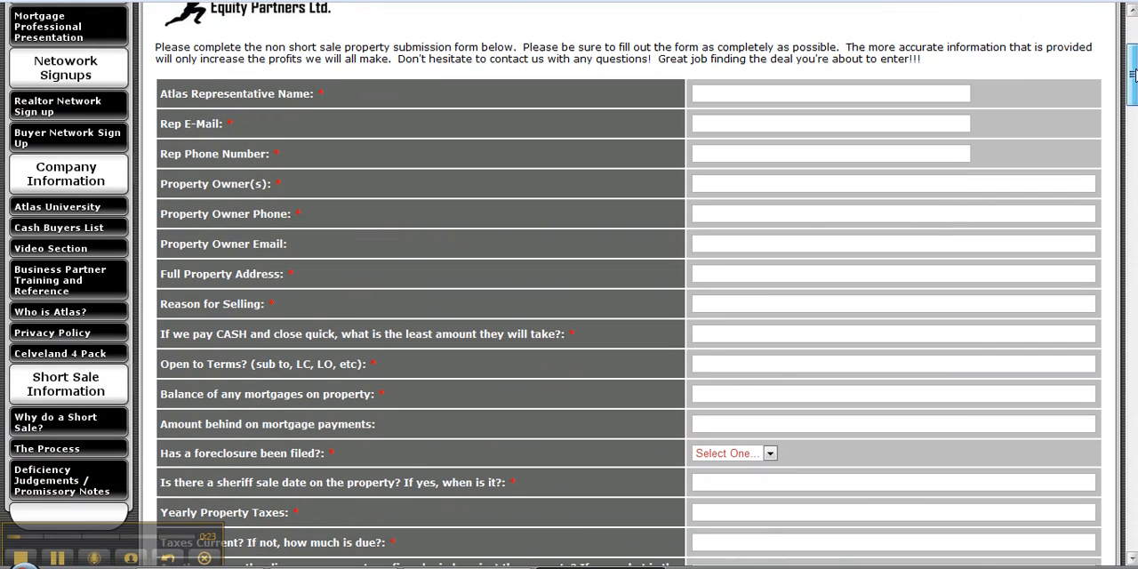
scroll(down, 3)
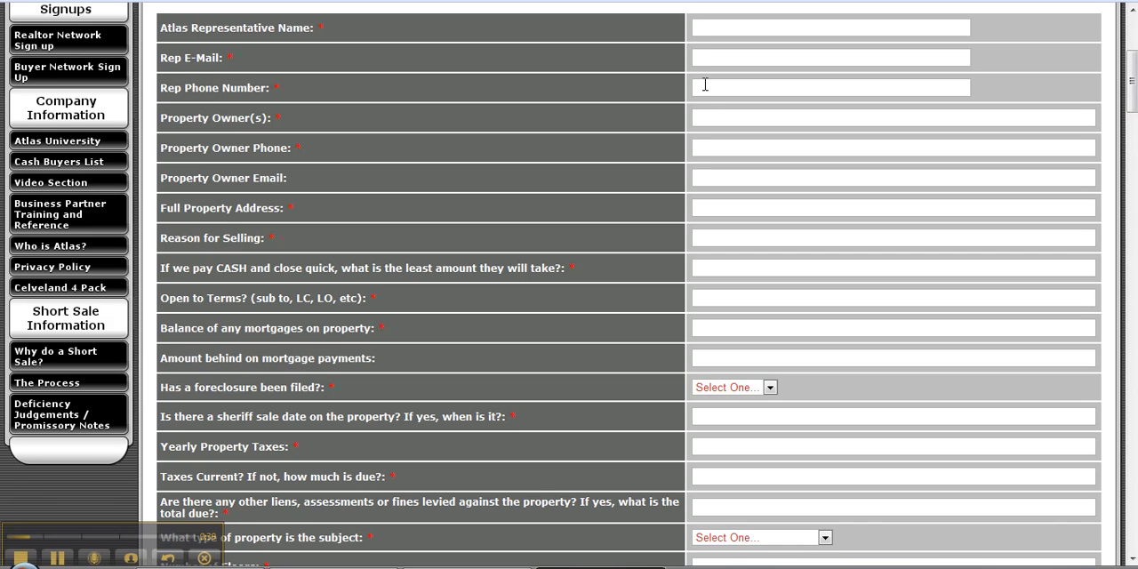
click(892, 116)
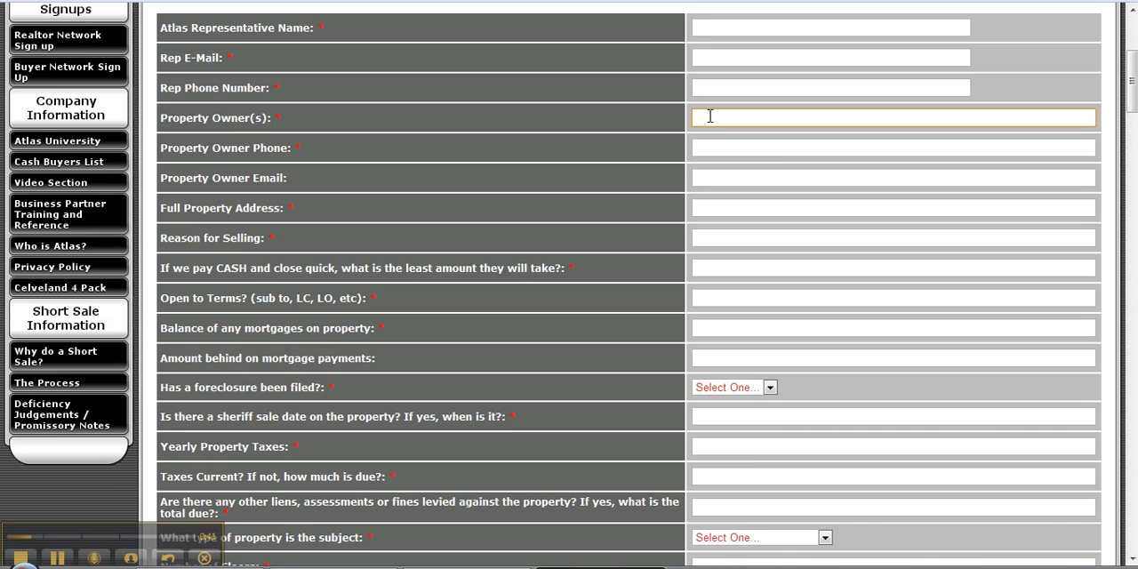
click(892, 148)
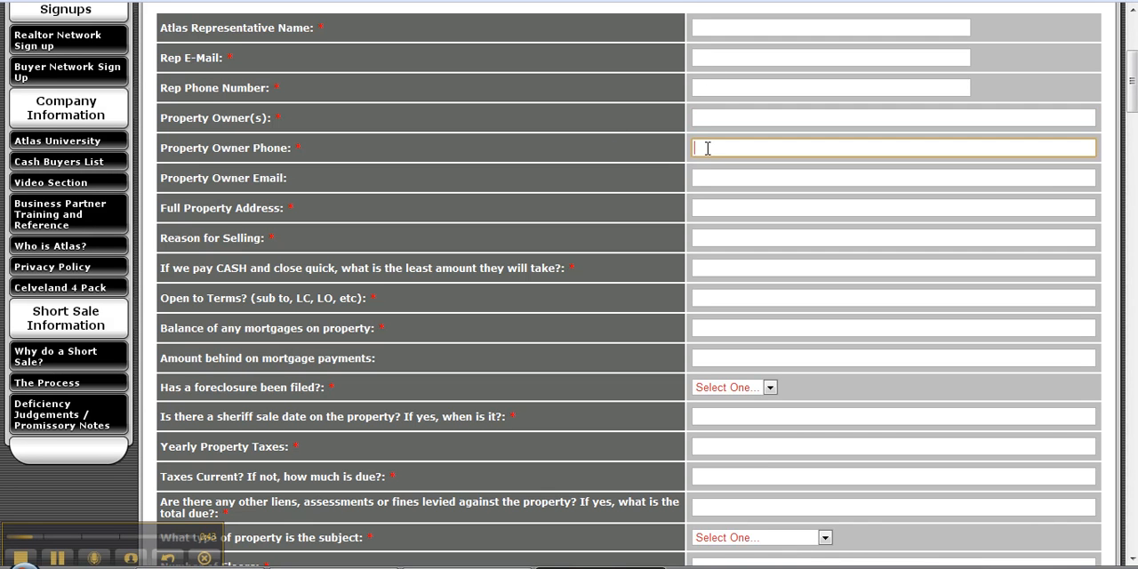
click(891, 177)
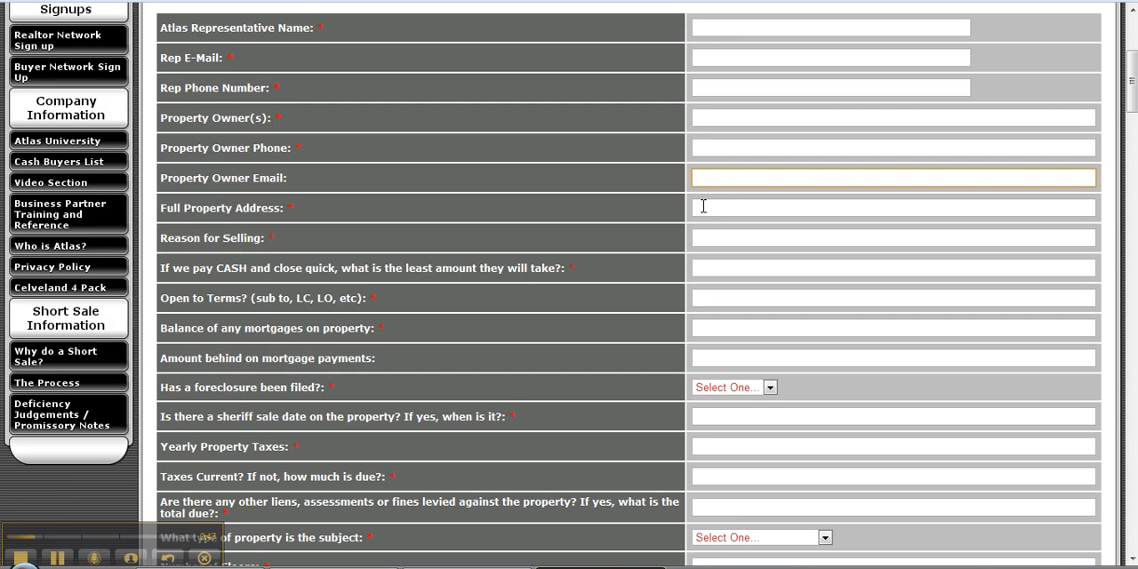
click(893, 237)
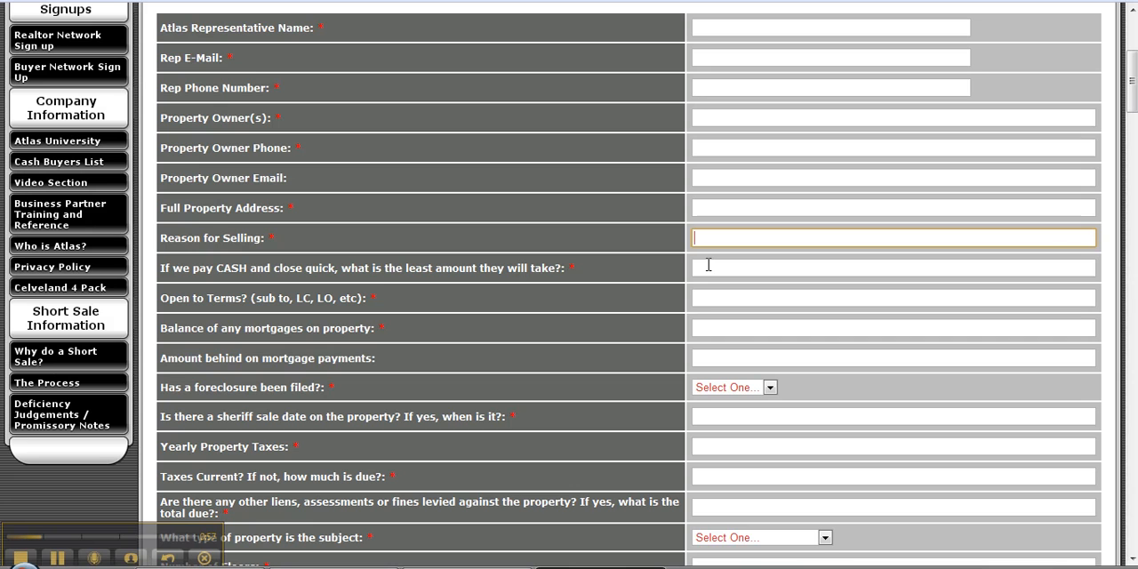
click(892, 267)
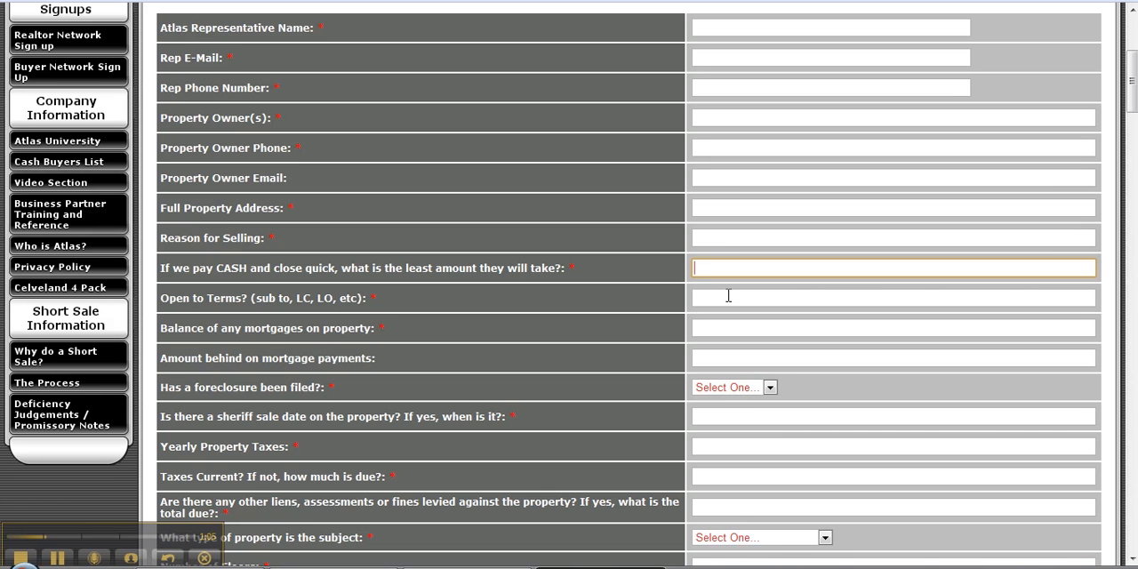
click(892, 297)
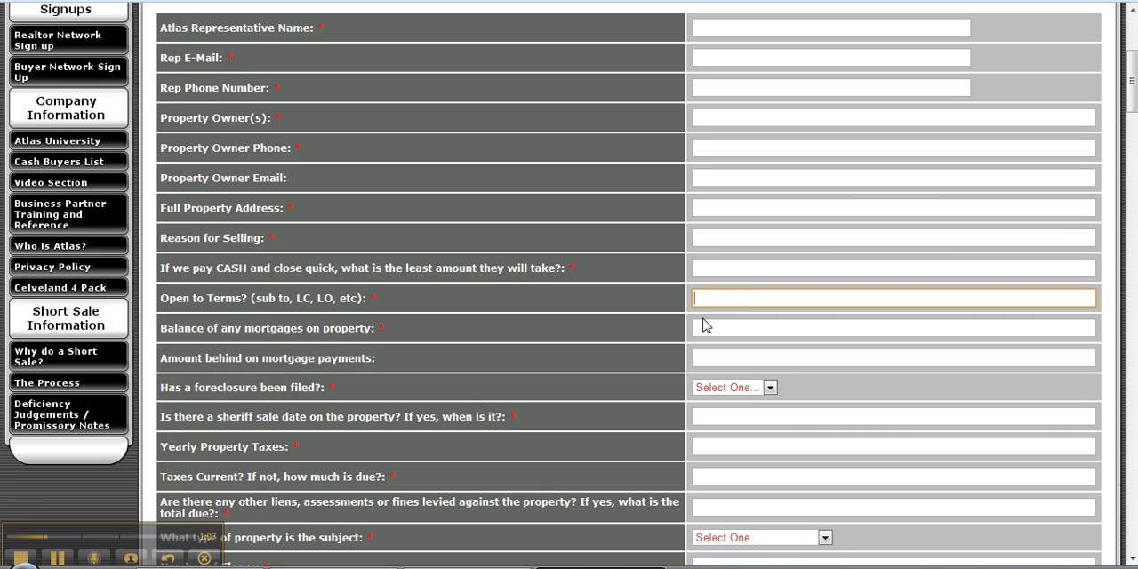
mouse_move(697, 329)
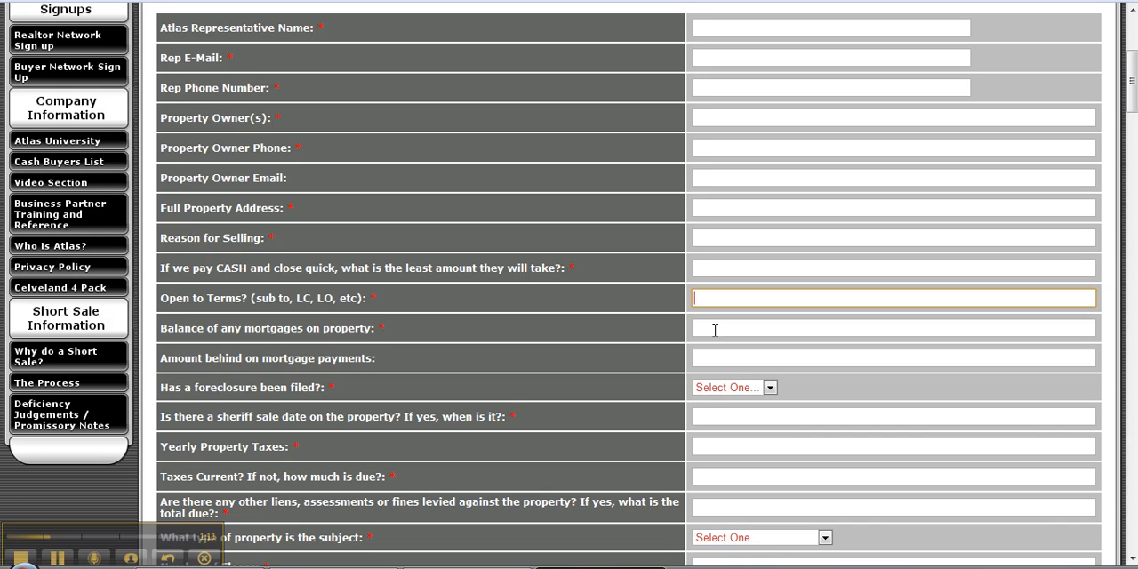
click(892, 327)
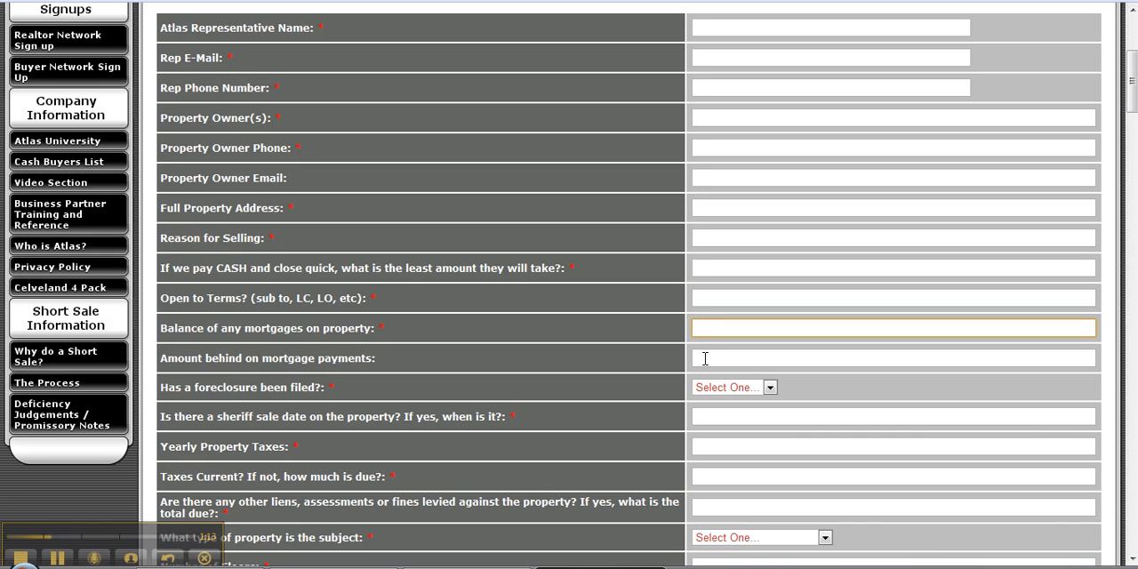
click(892, 357)
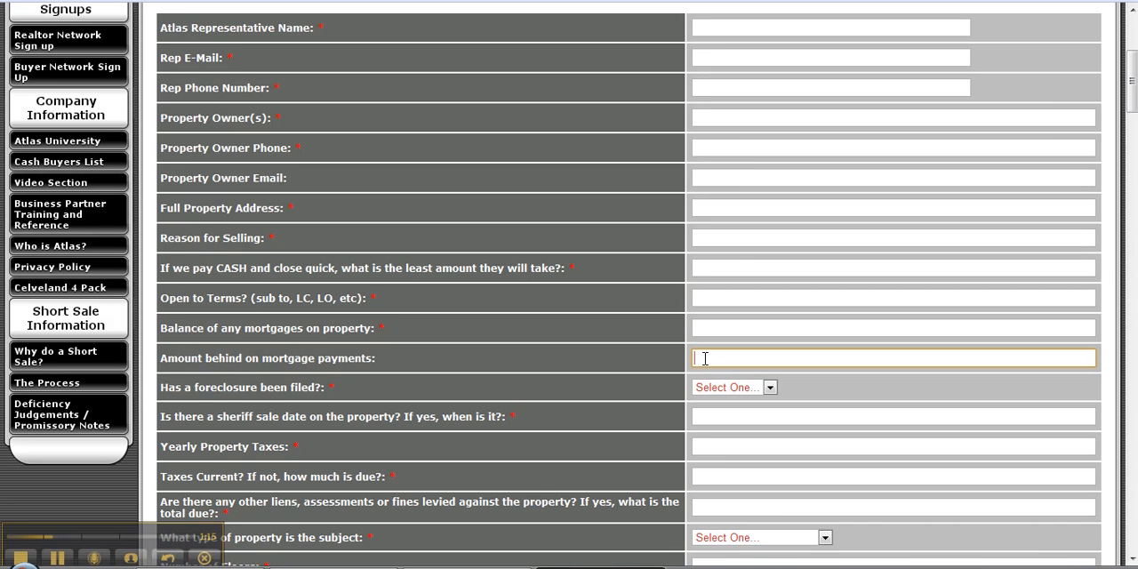
click(732, 386)
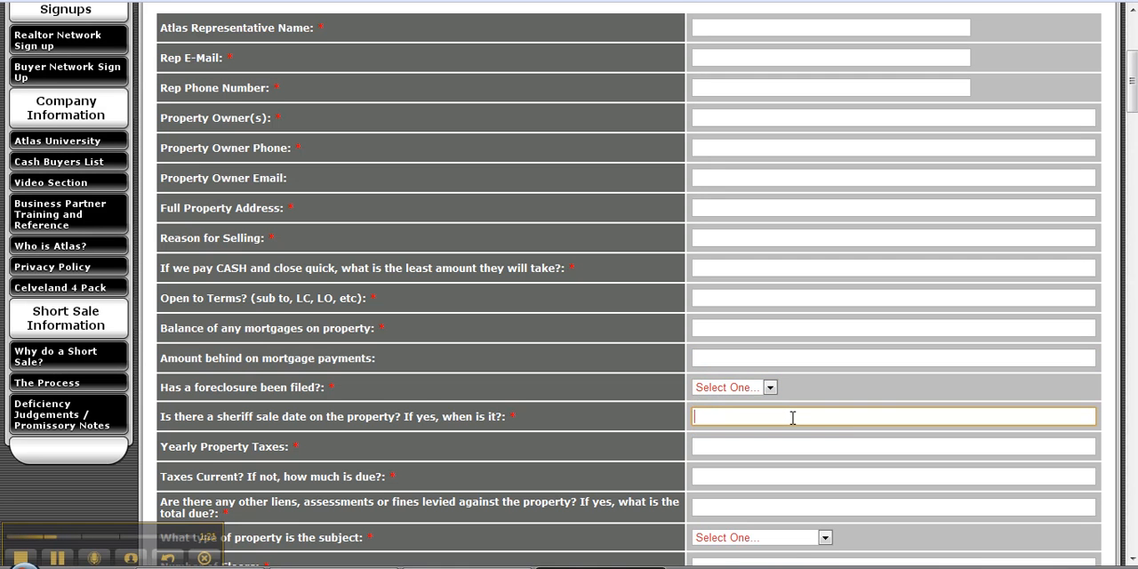
mouse_move(711, 389)
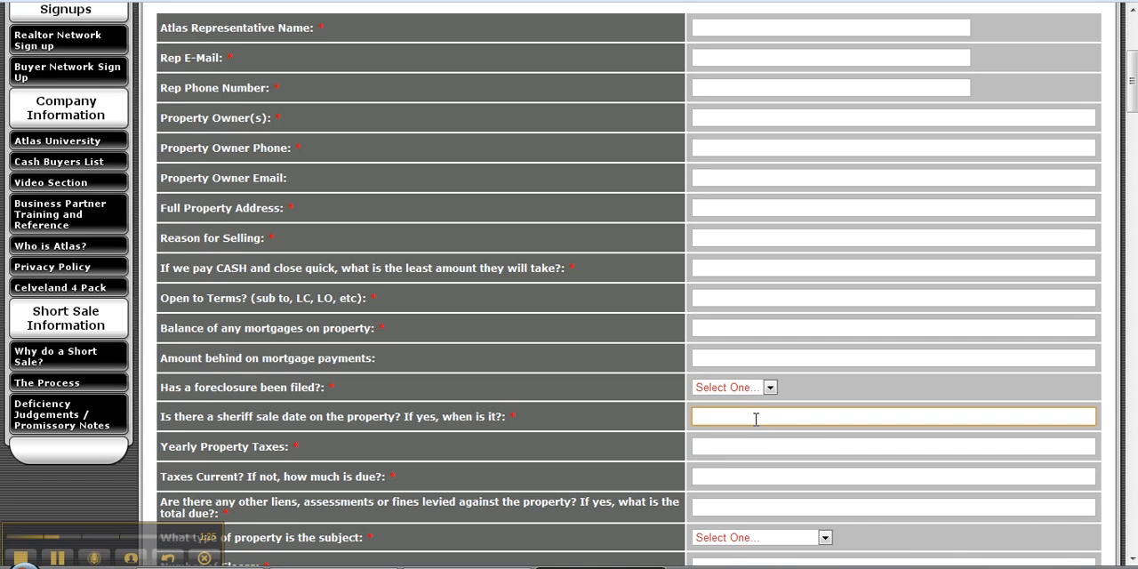
mouse_move(729, 442)
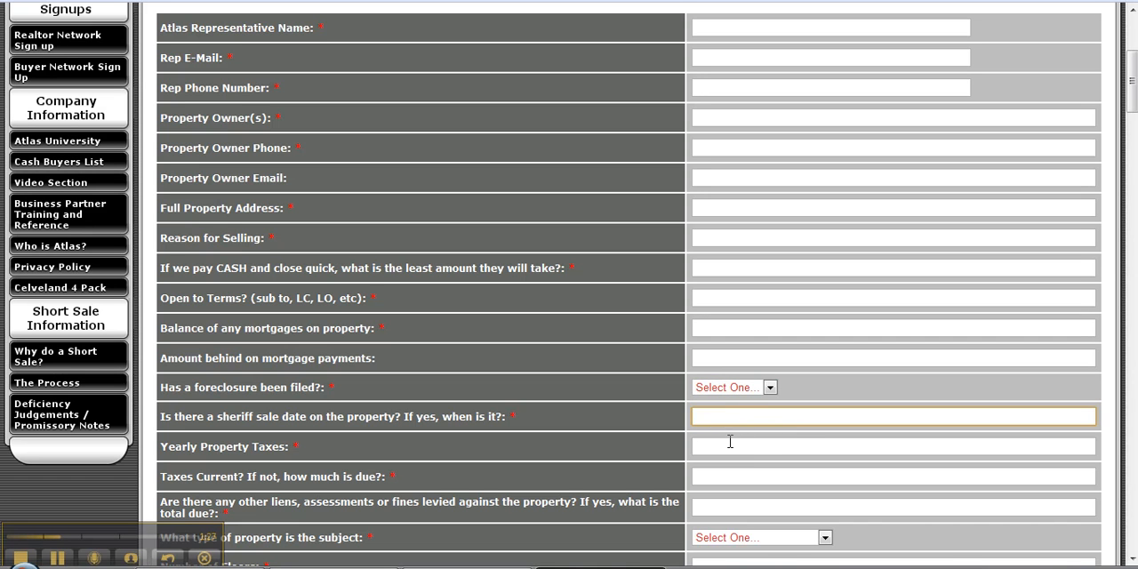
click(893, 445)
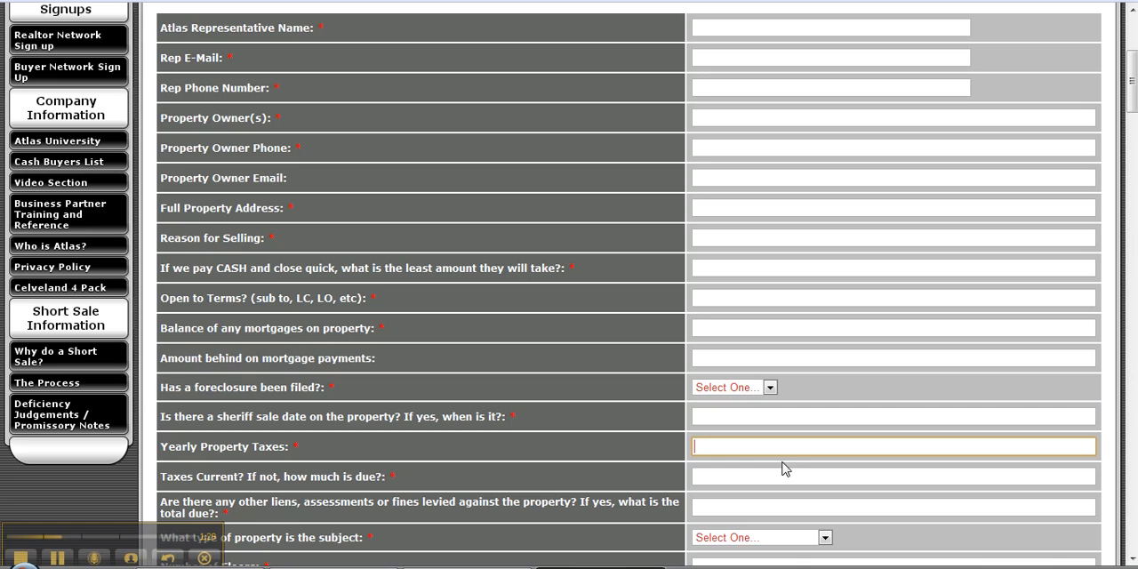
click(893, 475)
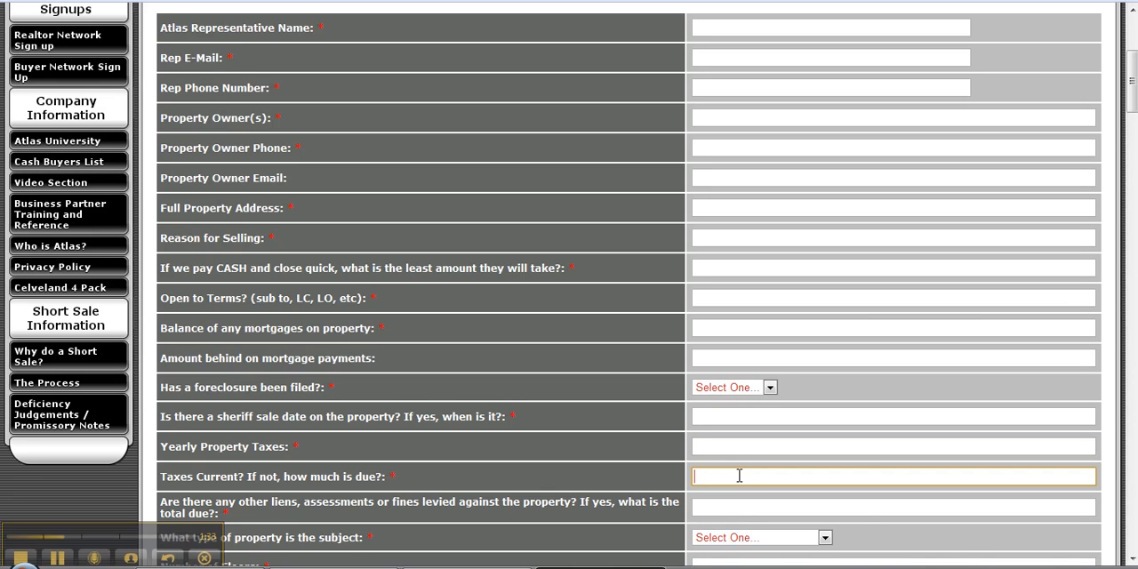
mouse_move(755, 506)
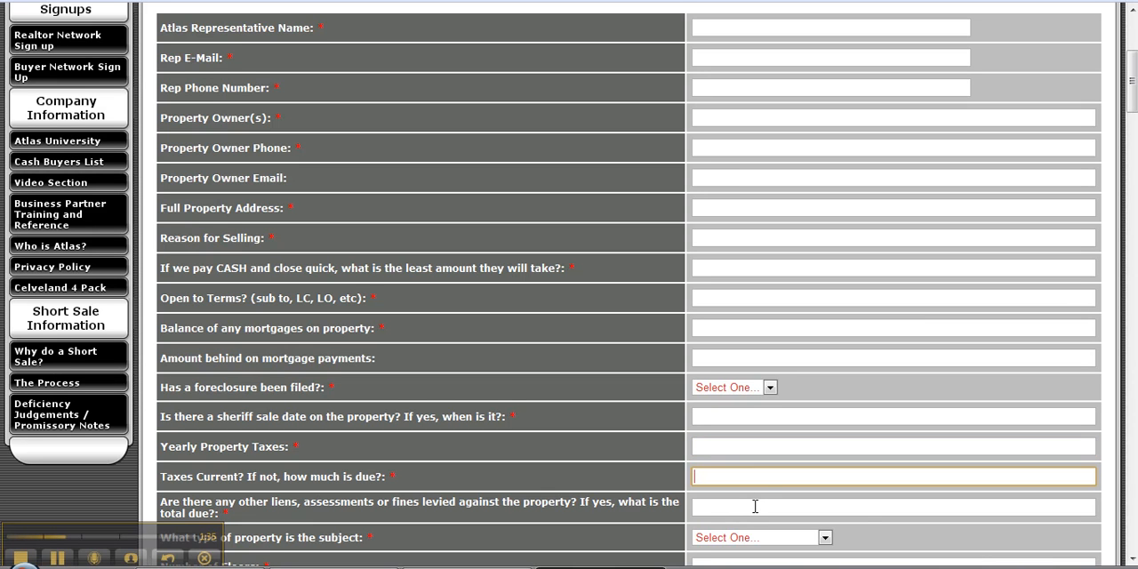
click(893, 507)
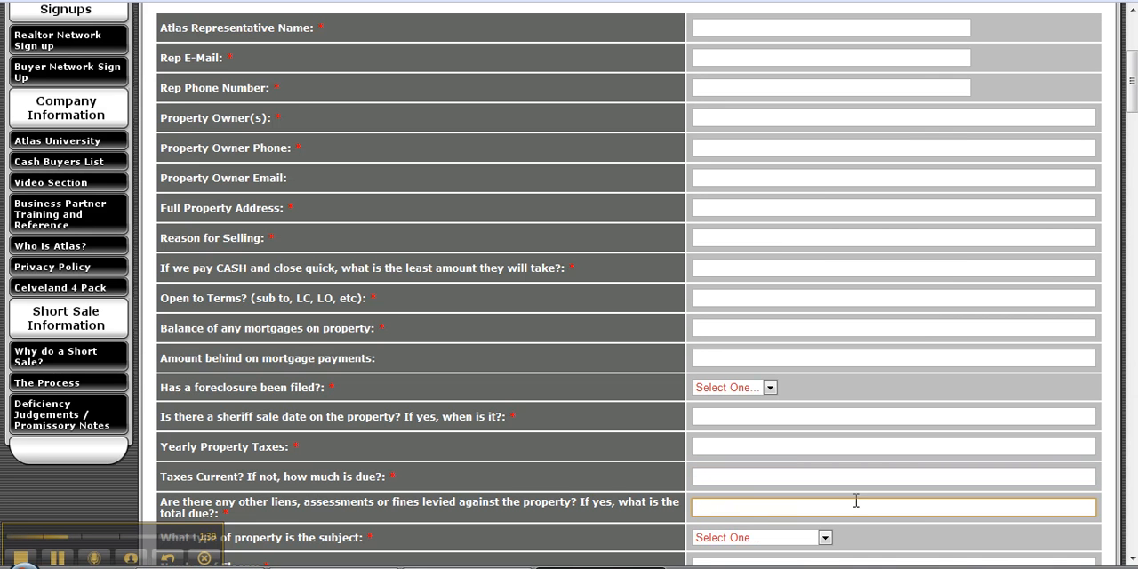
Review the property type choices and leave the question unanswered.
scroll(down, 3)
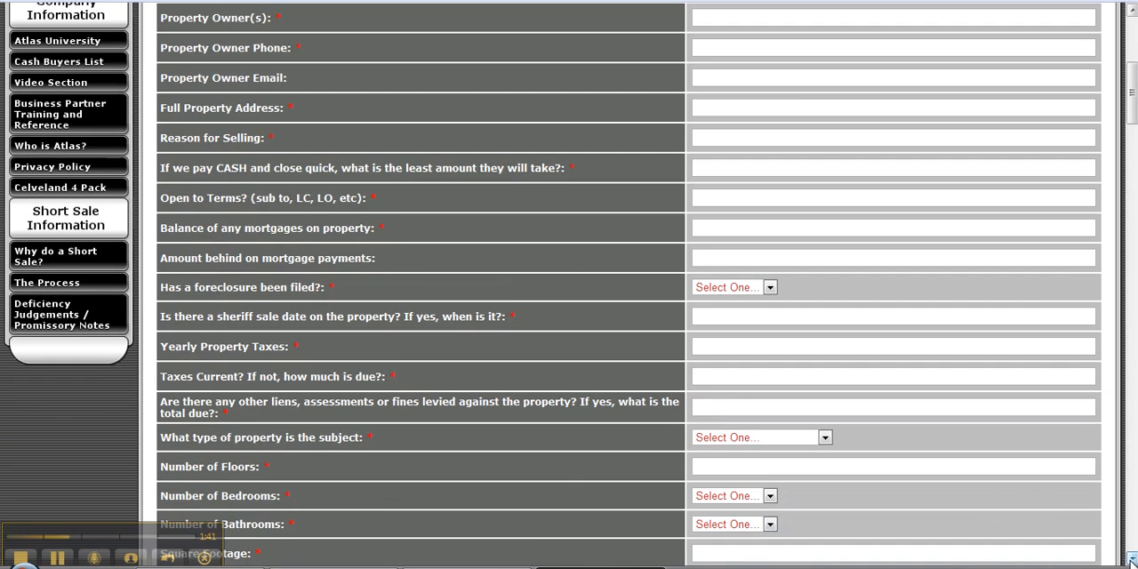
scroll(down, 3)
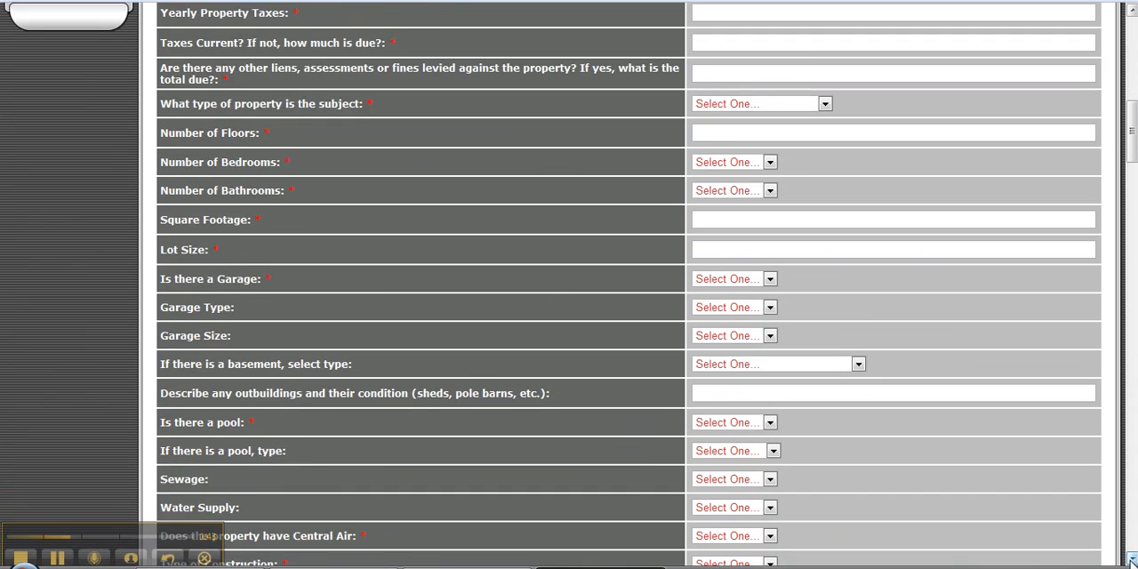
scroll(down, 3)
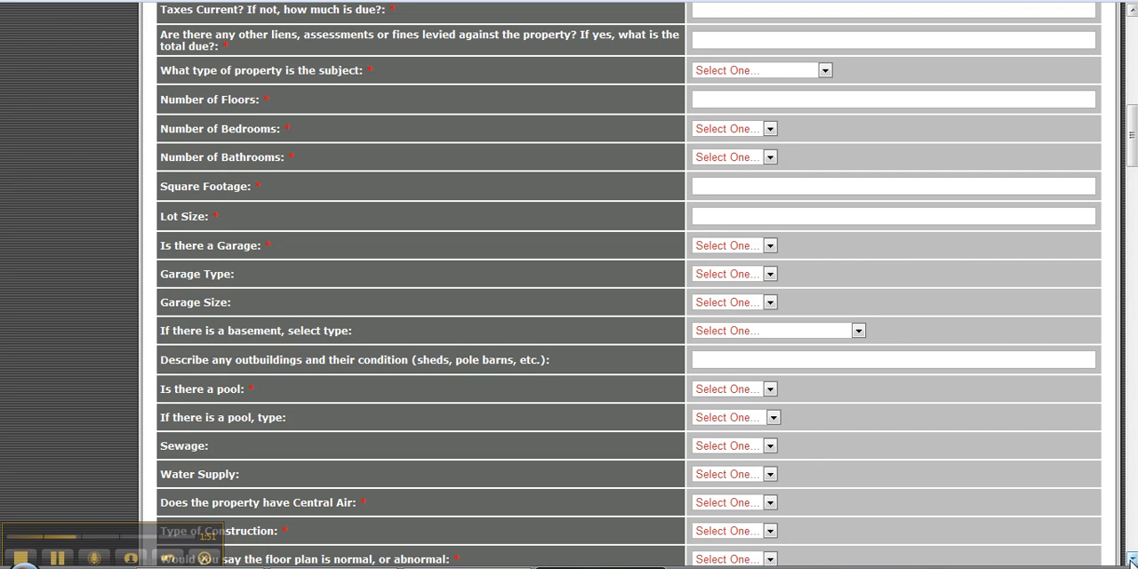
mouse_move(477, 104)
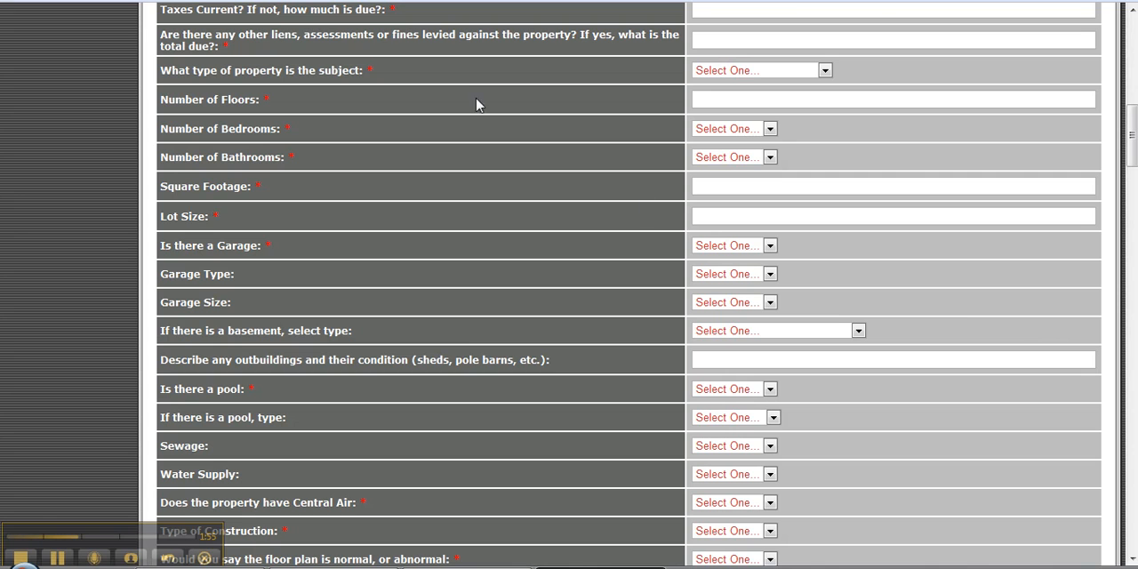
mouse_move(719, 80)
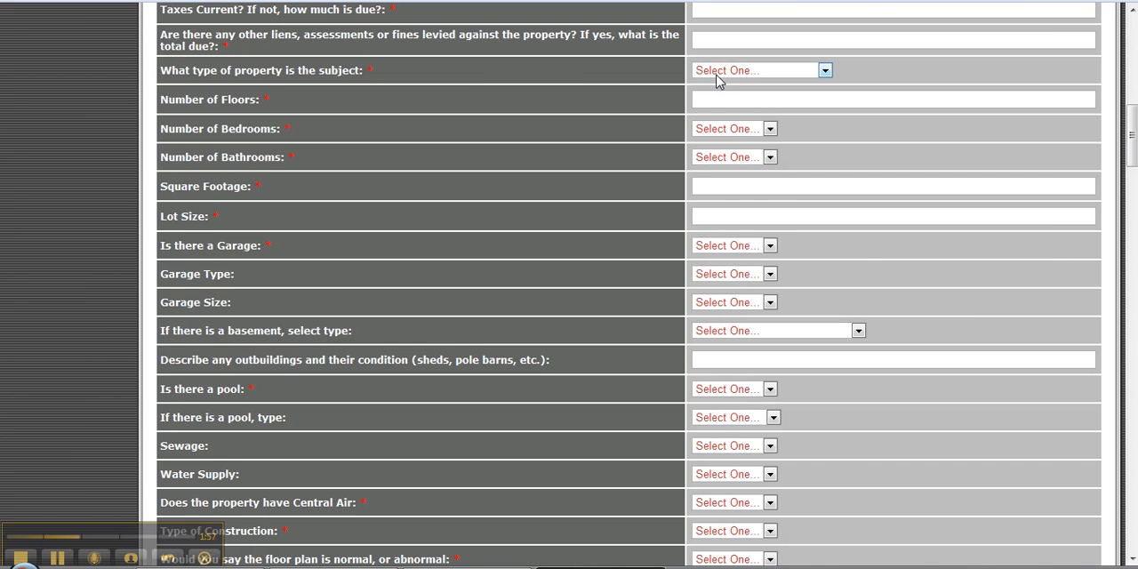
click(823, 70)
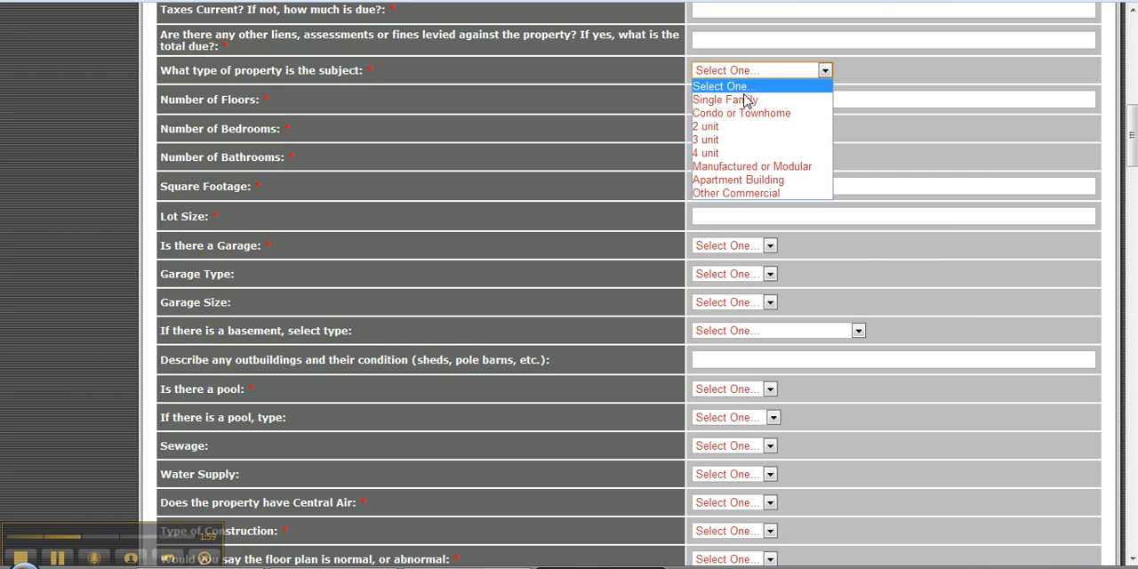
mouse_move(751, 166)
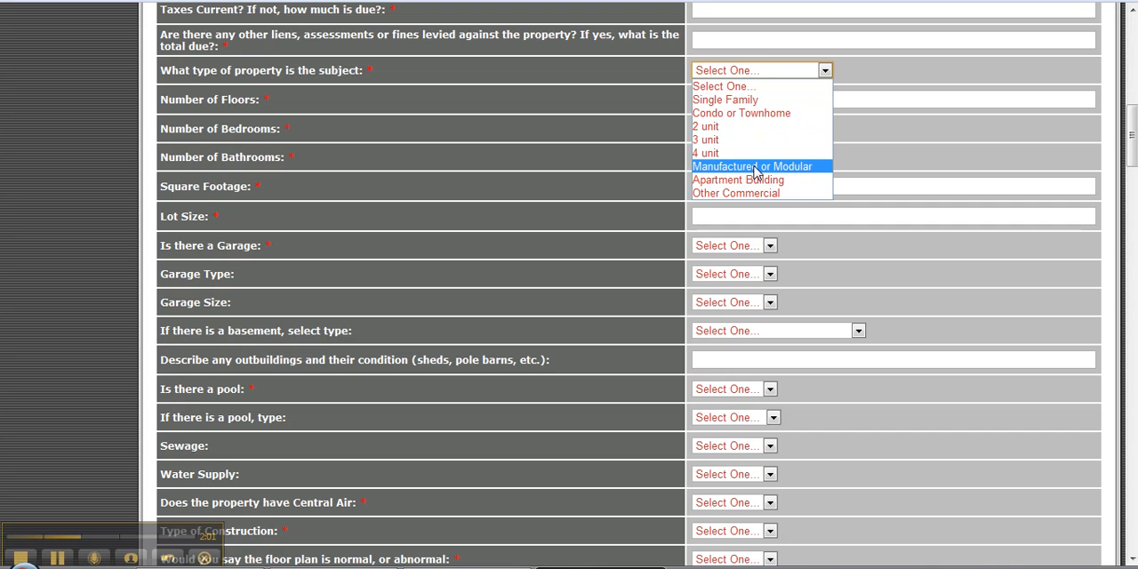
mouse_move(791, 180)
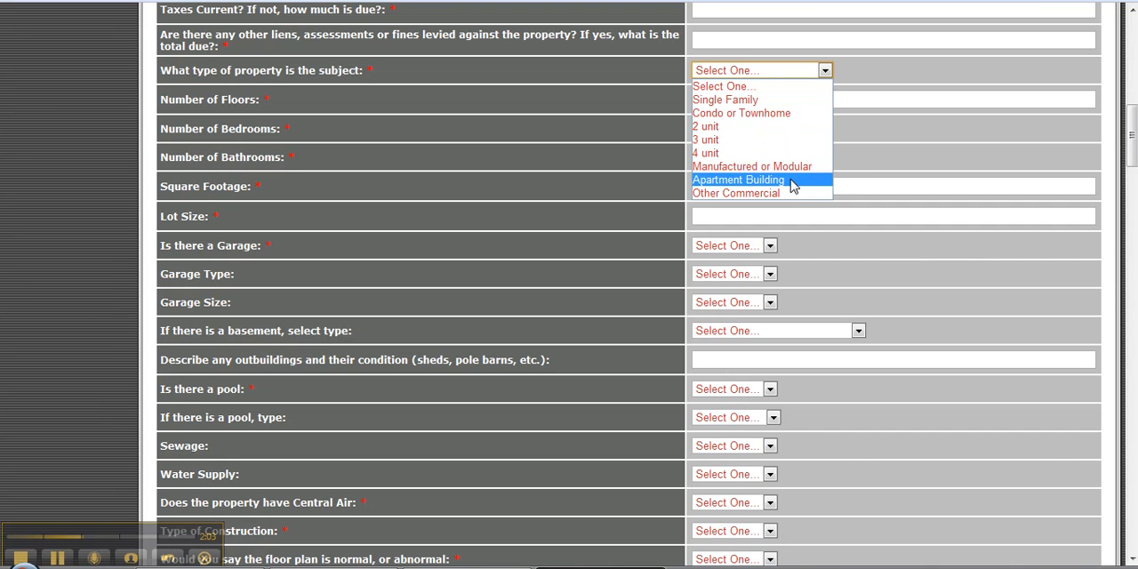
mouse_move(782, 196)
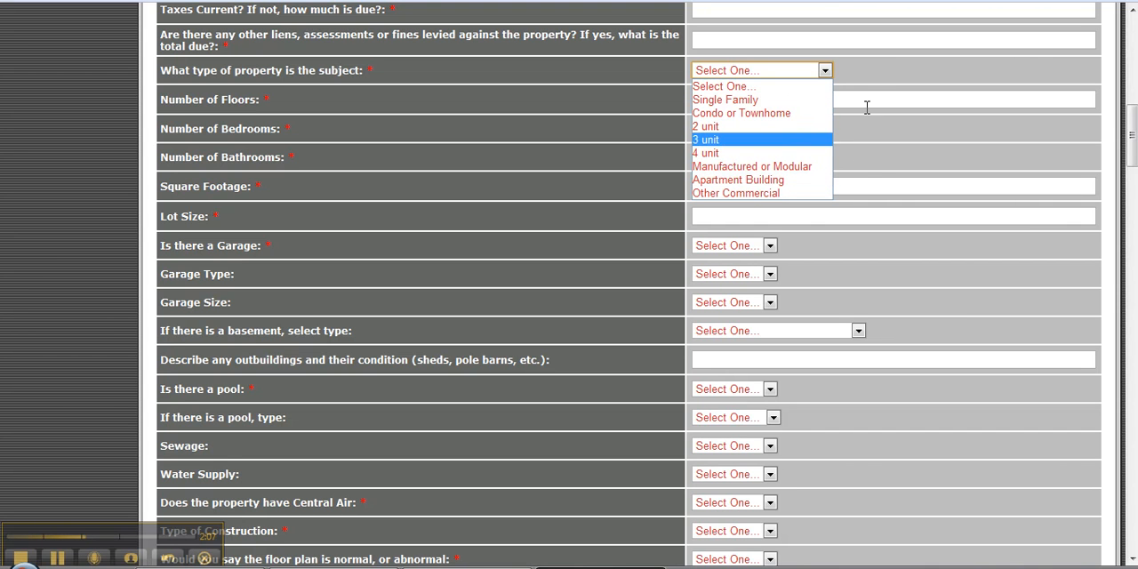
click(893, 99)
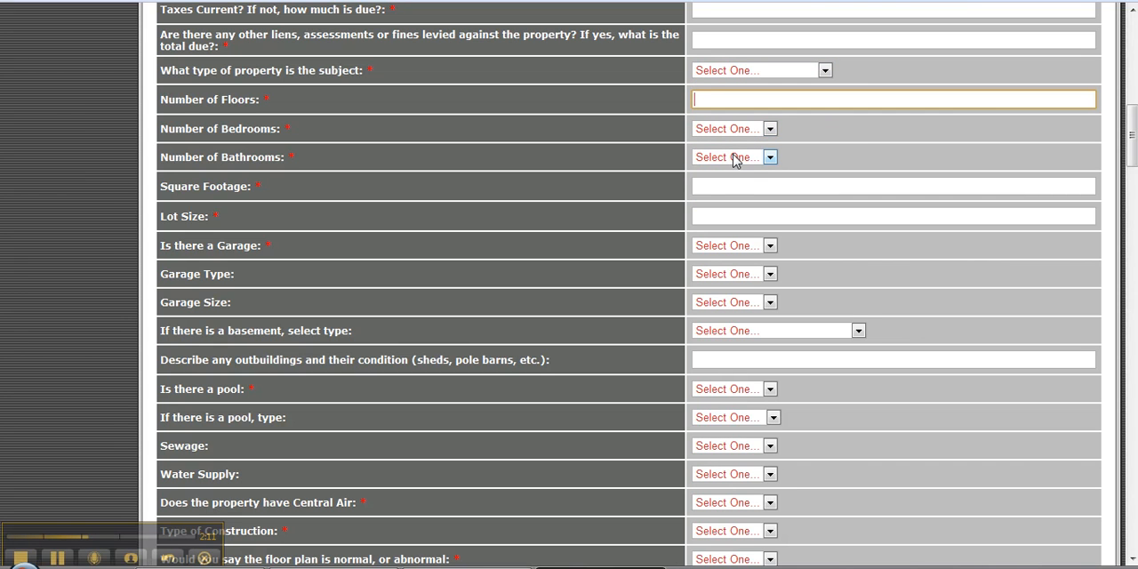
mouse_move(713, 209)
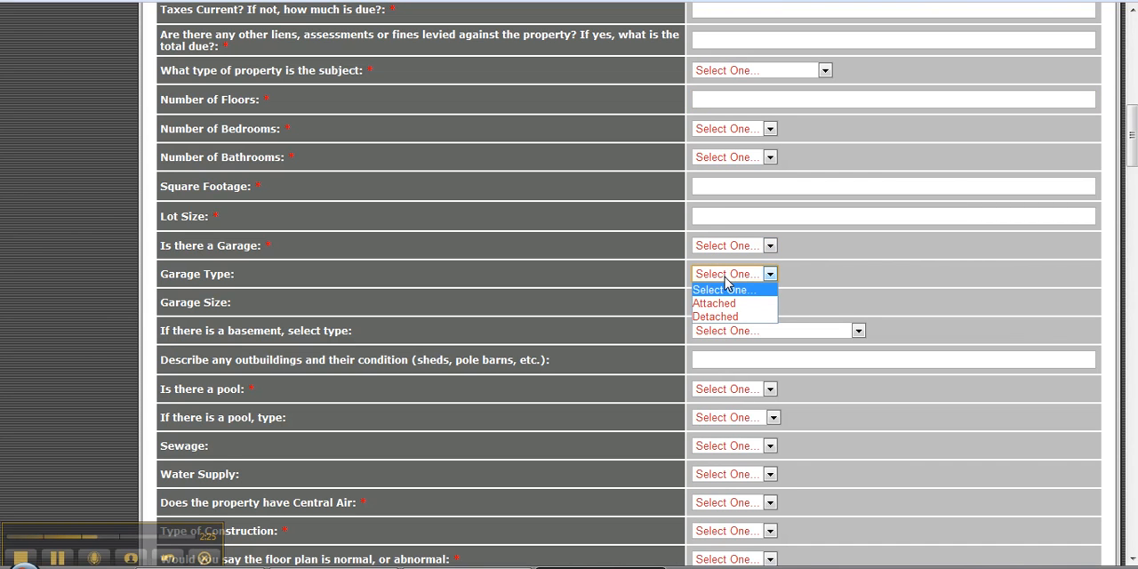
Review the garage size, basement, pool type and sewage choices, leaving each blank.
click(733, 302)
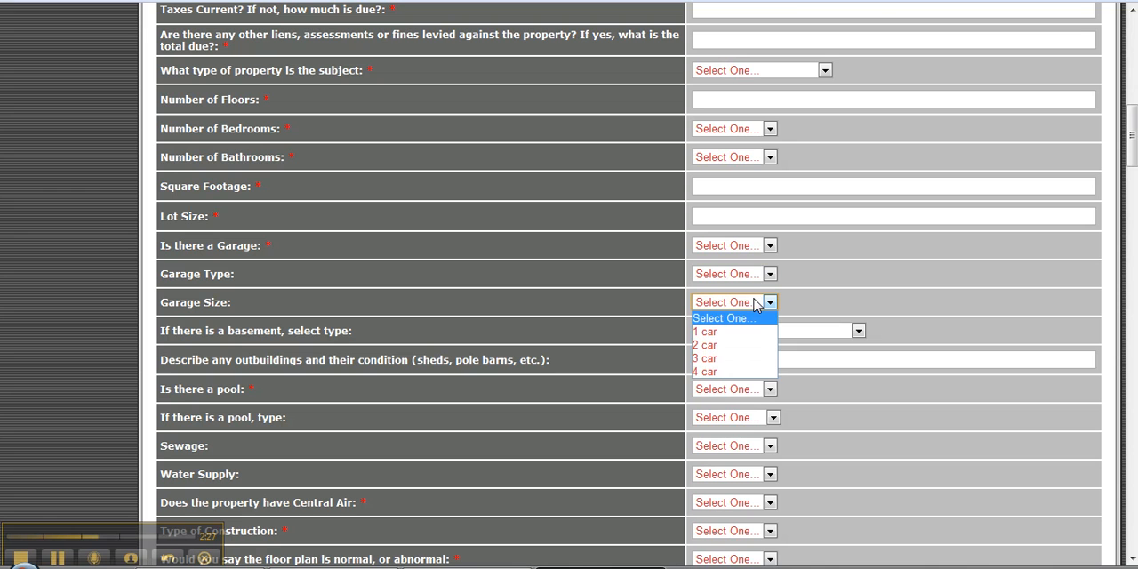
click(770, 302)
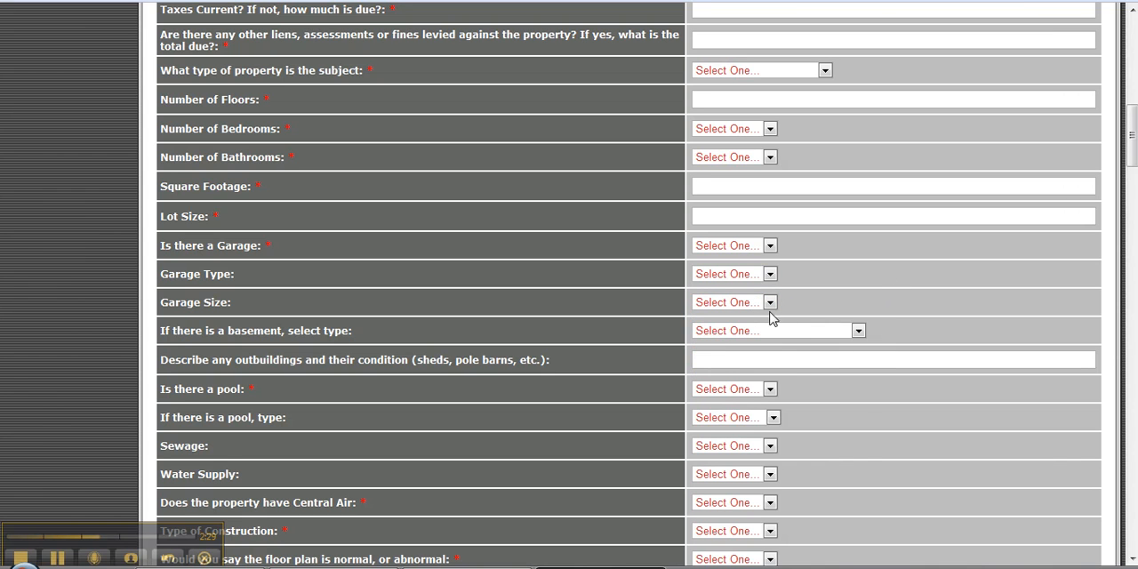
click(857, 330)
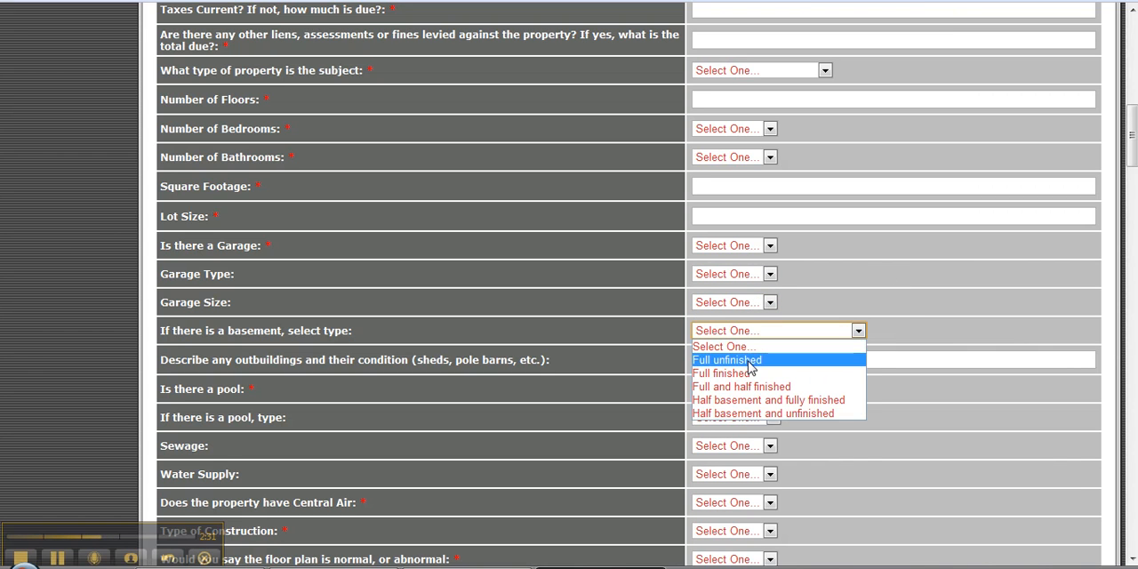
mouse_move(747, 386)
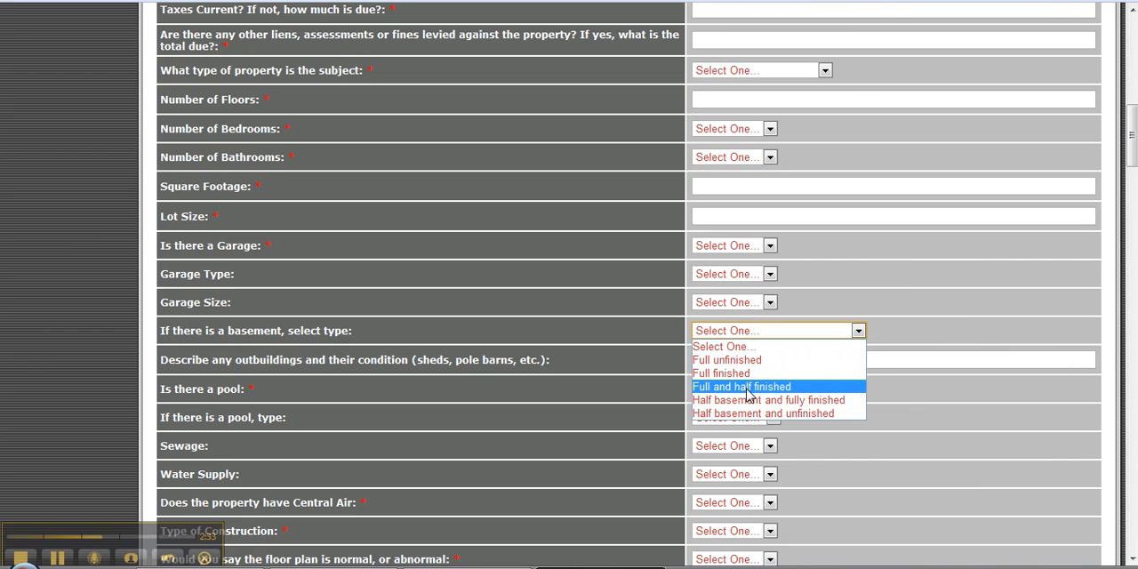
mouse_move(751, 400)
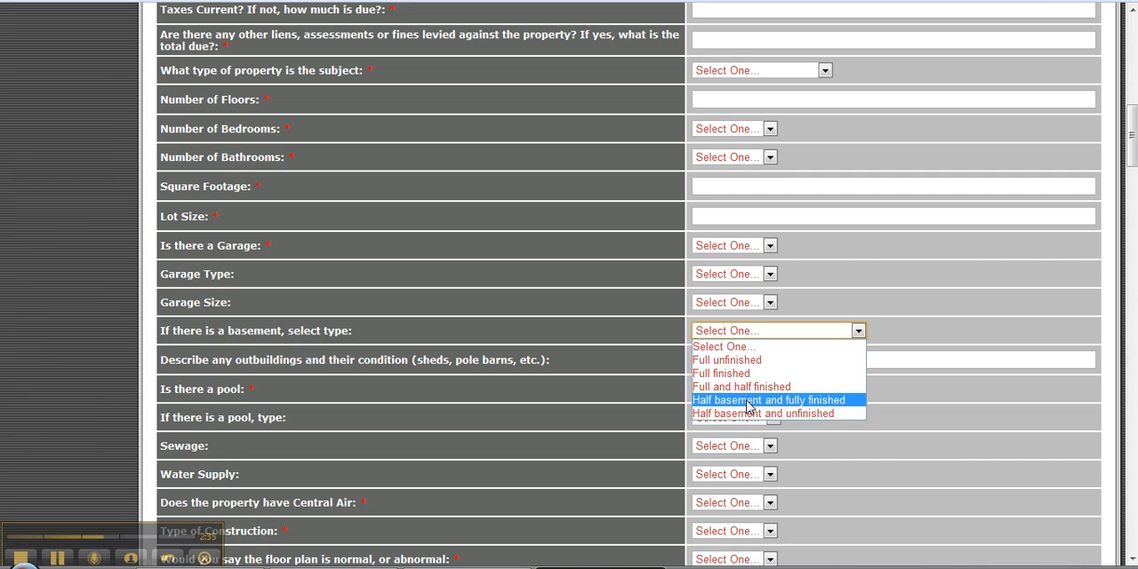
mouse_move(964, 344)
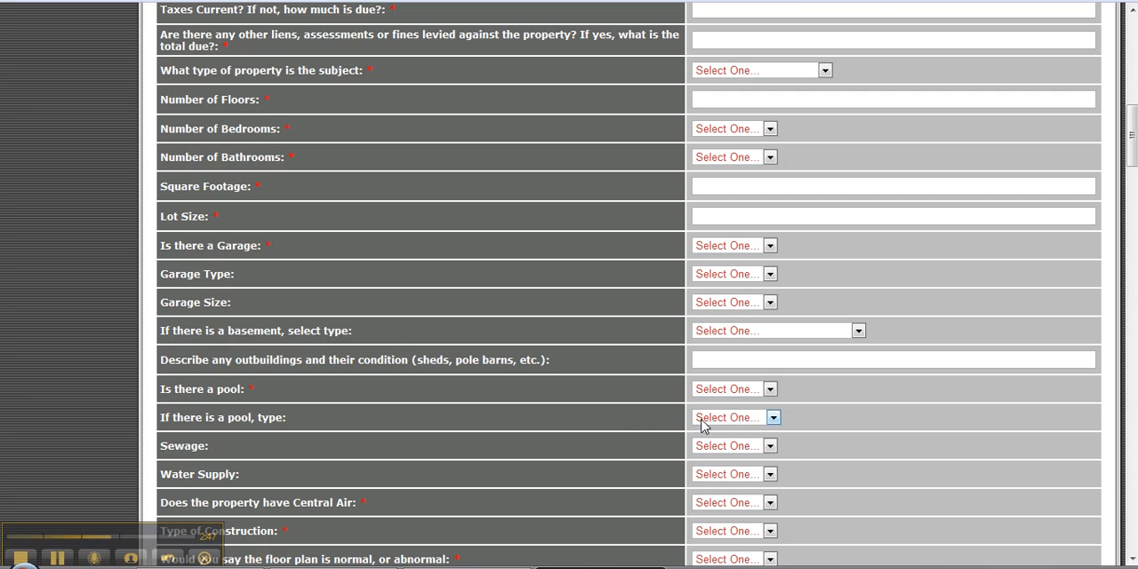
click(771, 417)
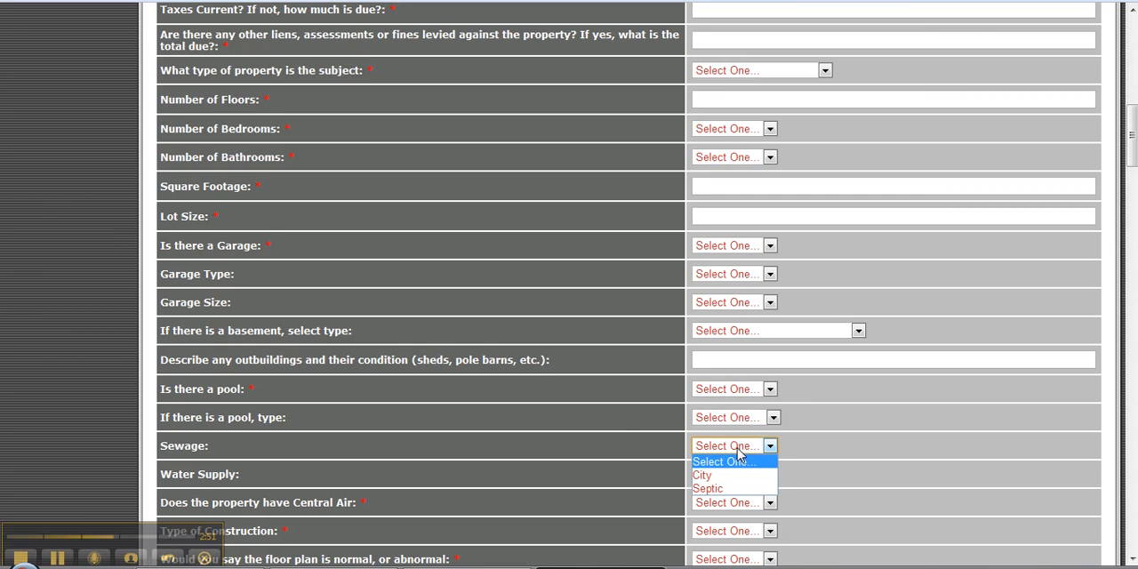
mouse_move(707, 488)
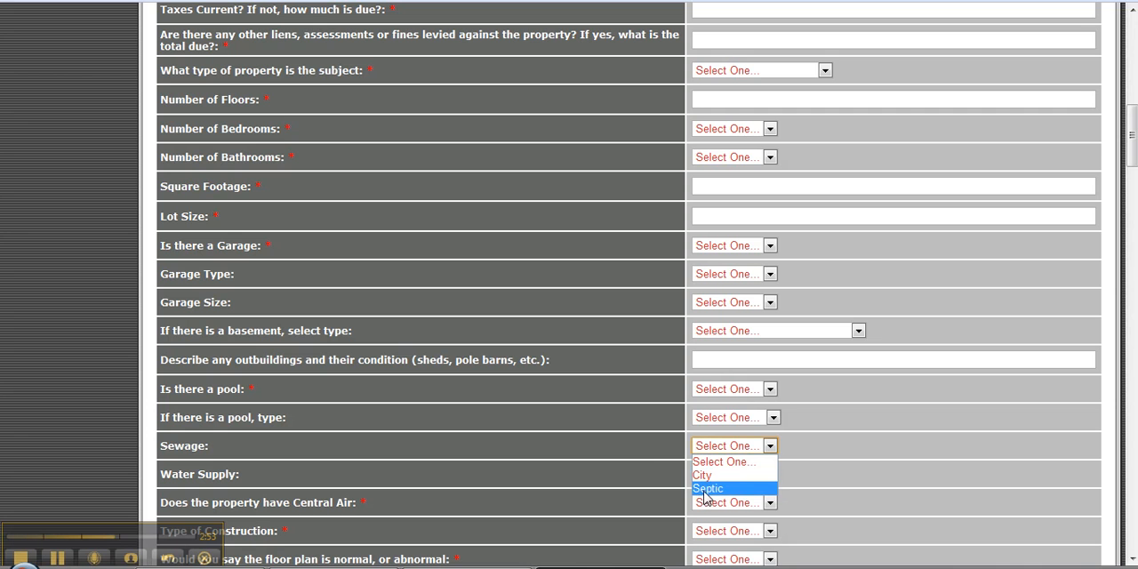
click(734, 474)
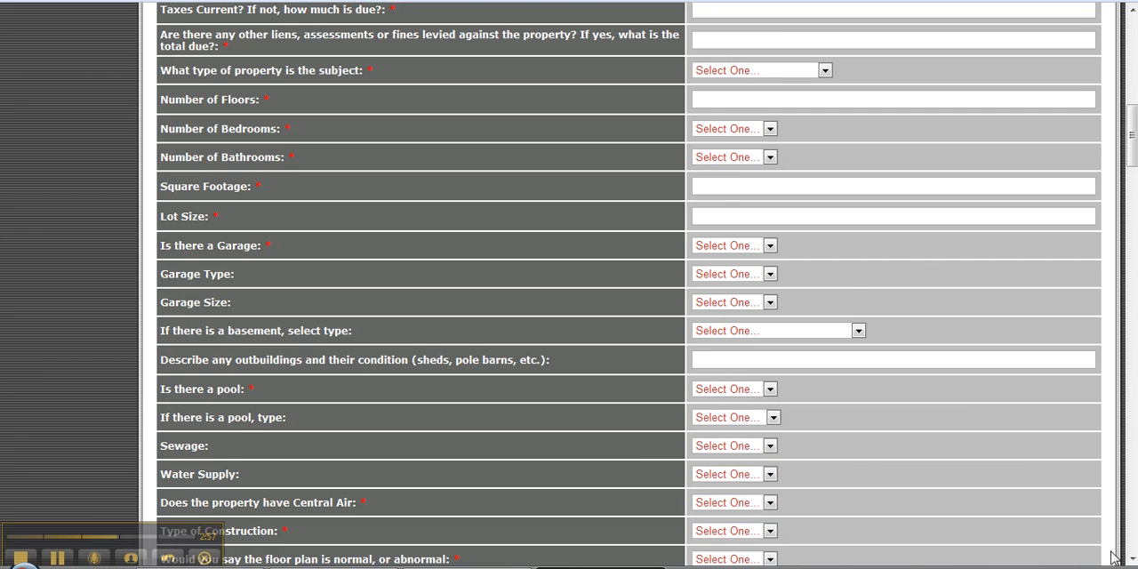
scroll(down, 3)
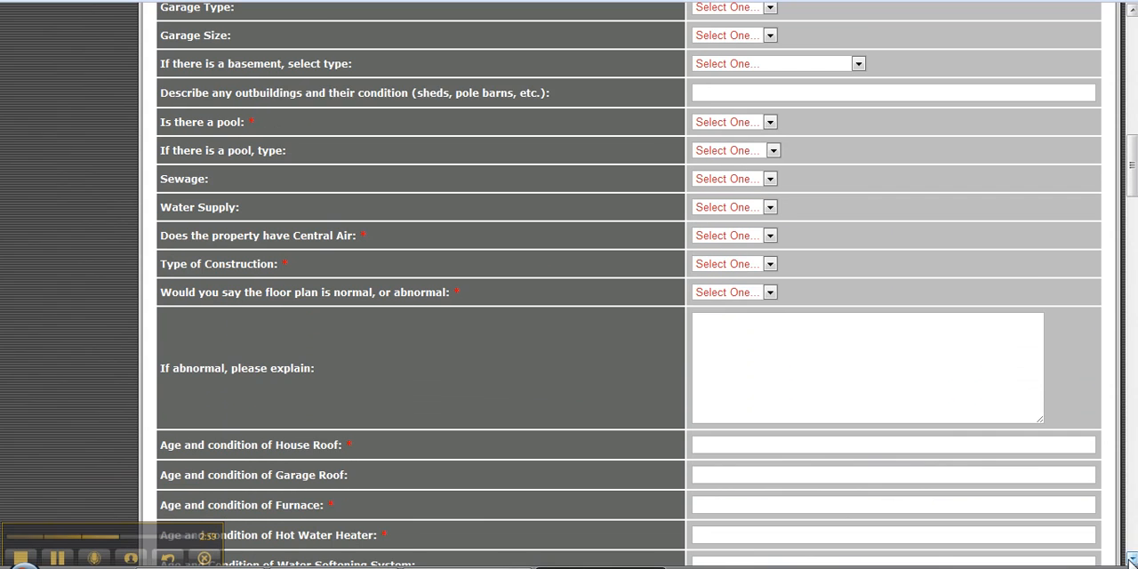
Review the construction type options unanswered, then show the floor plan's Normal and Abnormal choices.
scroll(down, 3)
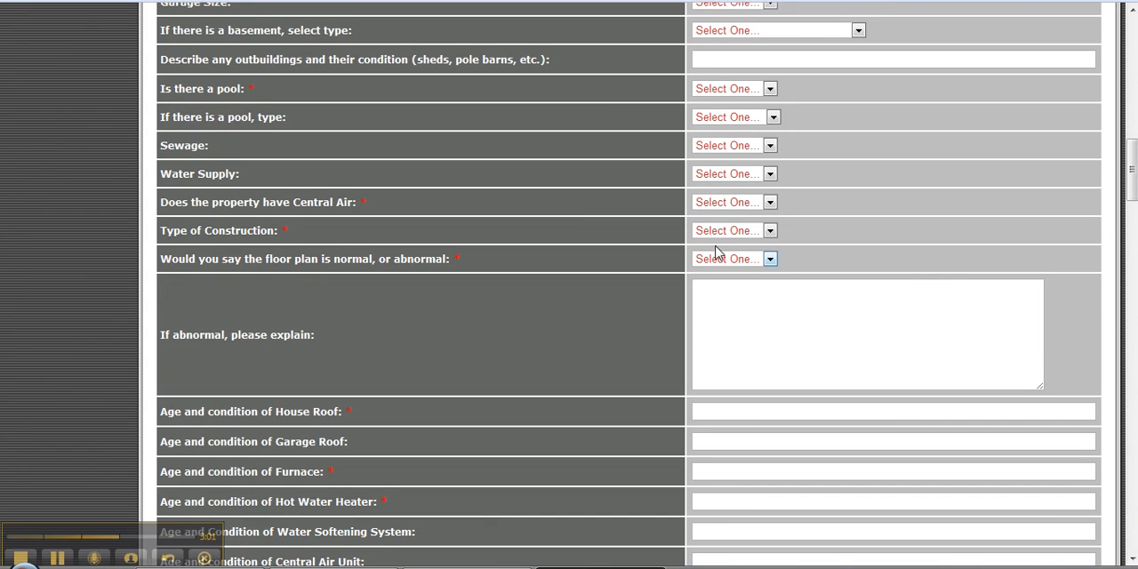
click(769, 230)
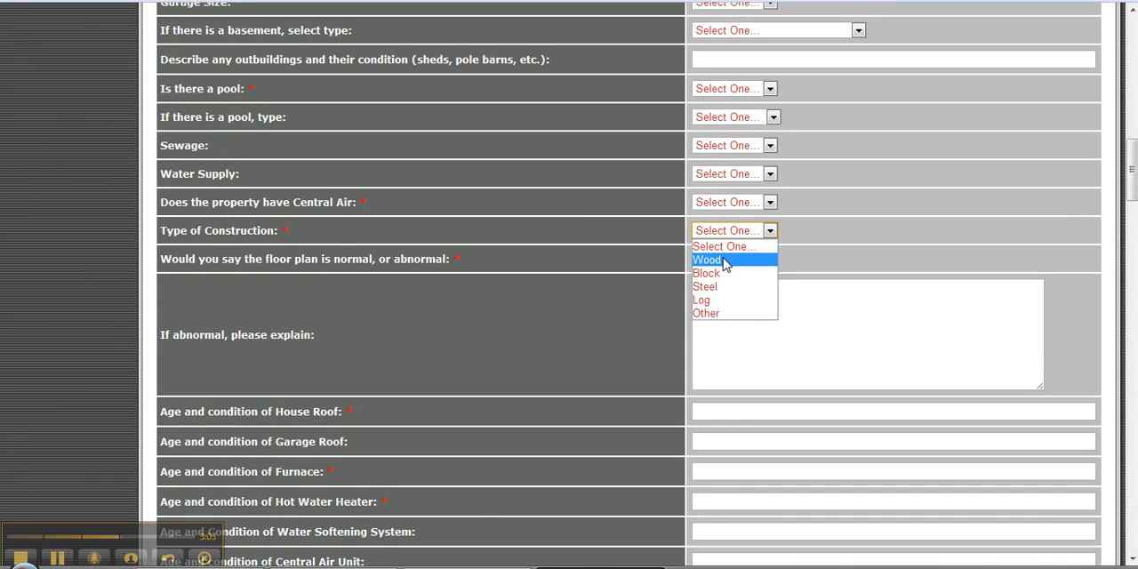
mouse_move(712, 300)
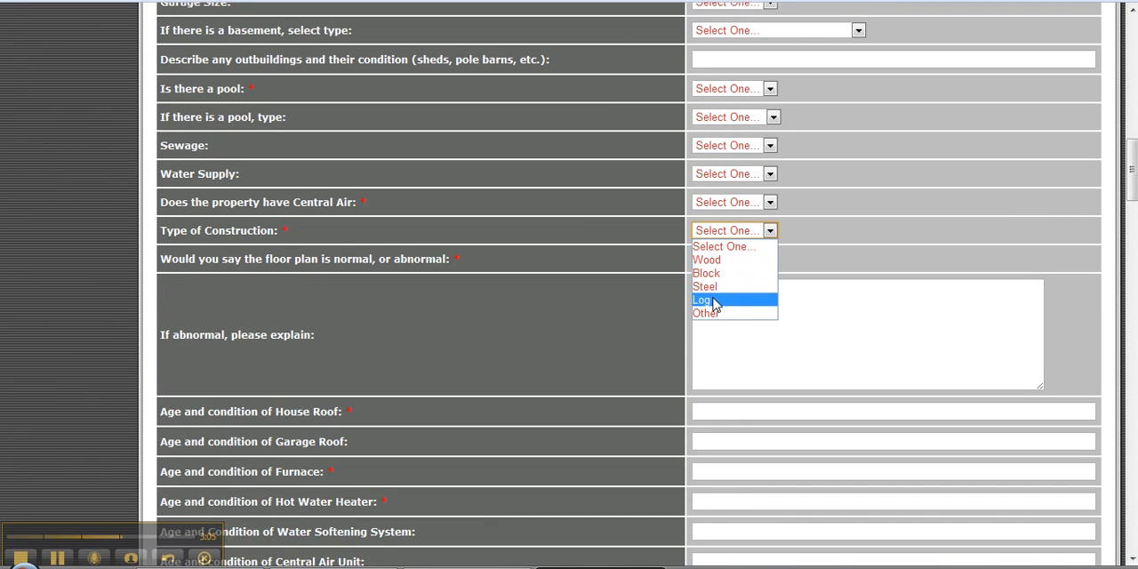
mouse_move(705, 313)
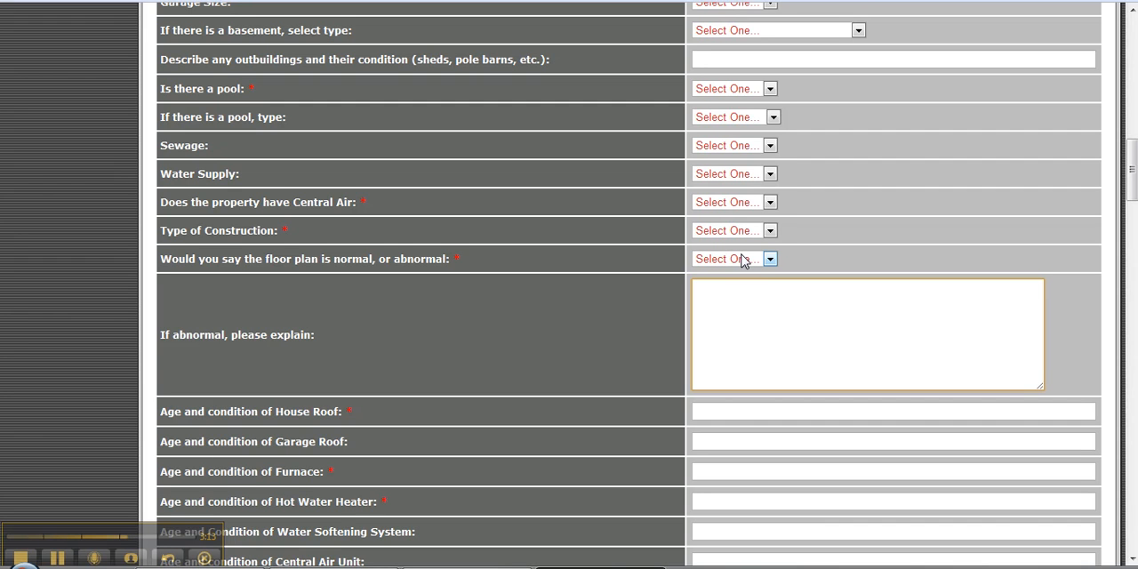
mouse_move(422, 358)
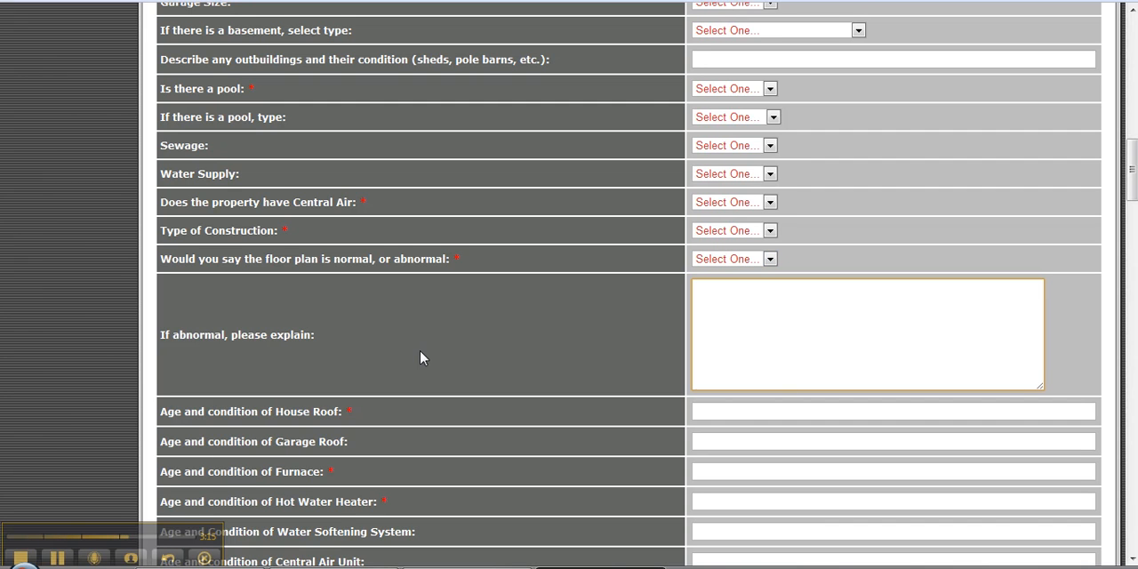
click(867, 334)
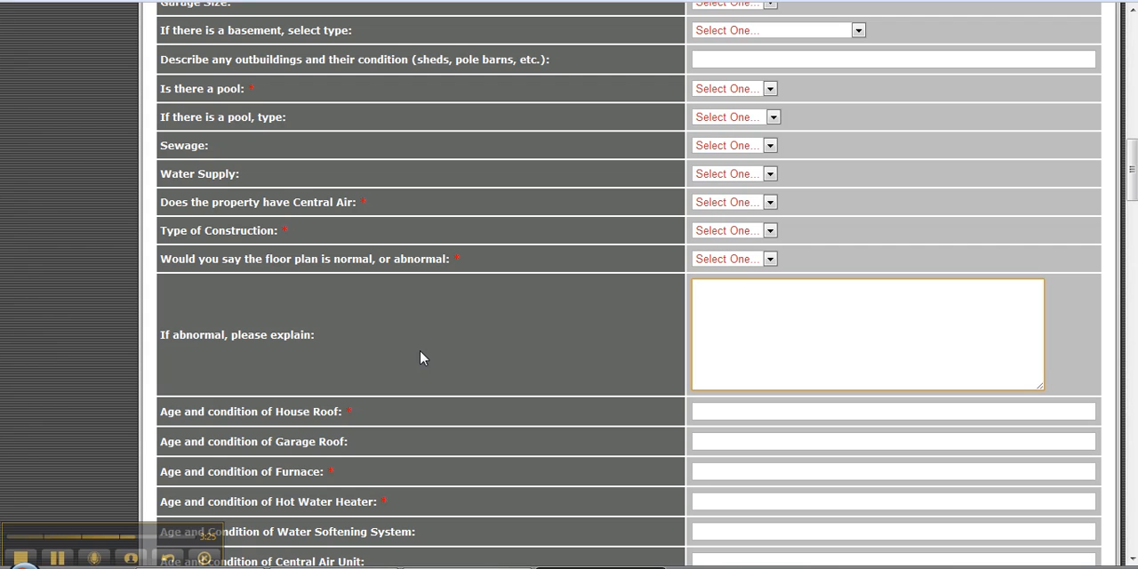
click(769, 258)
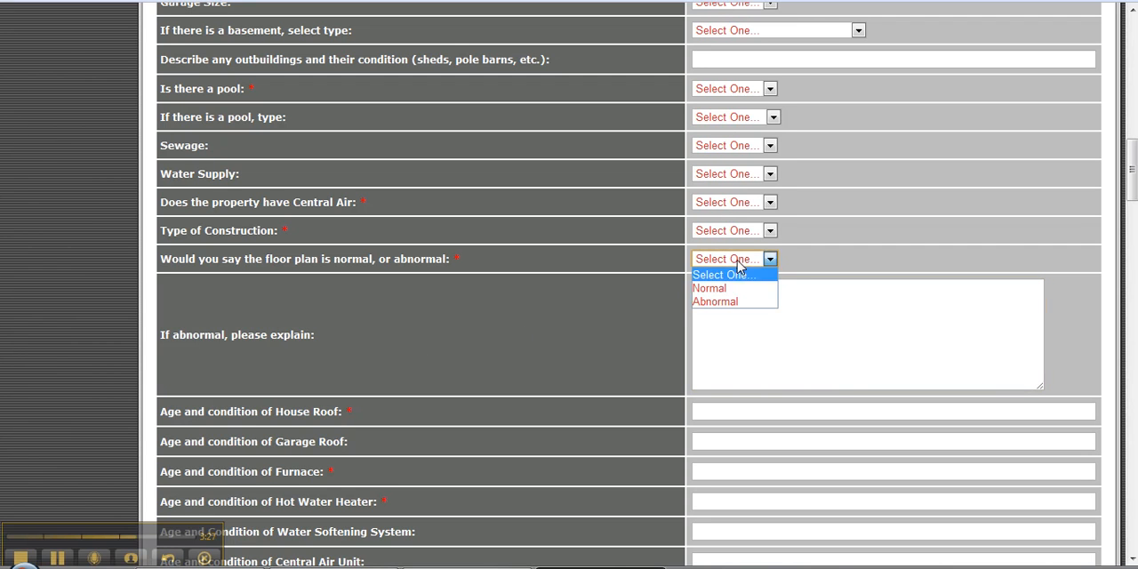
Answer the floor plan as Abnormal and ready its explanation box, leaving it empty.
click(715, 302)
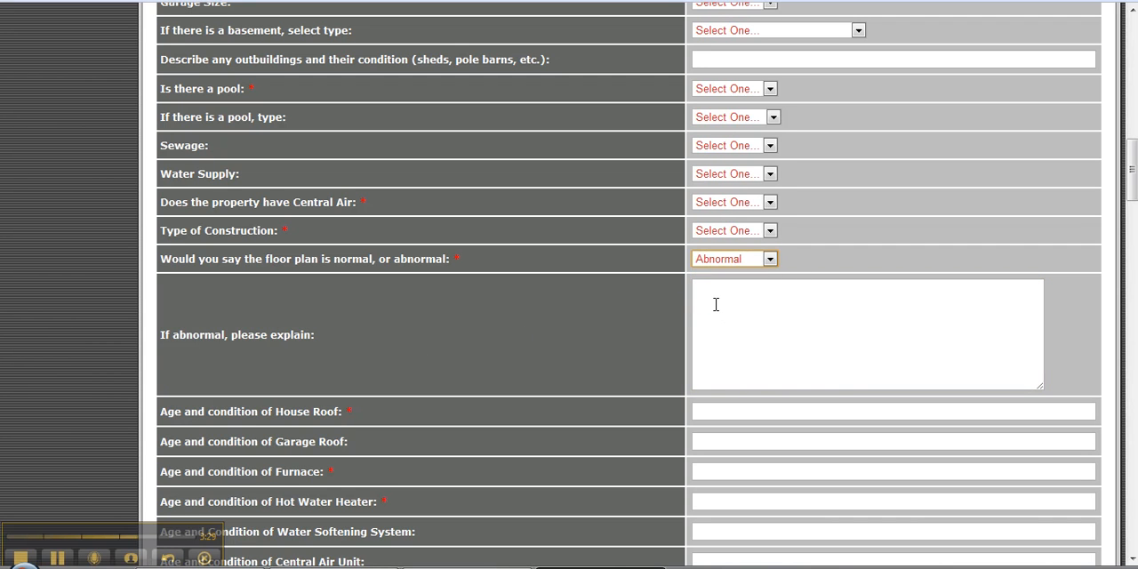
click(884, 344)
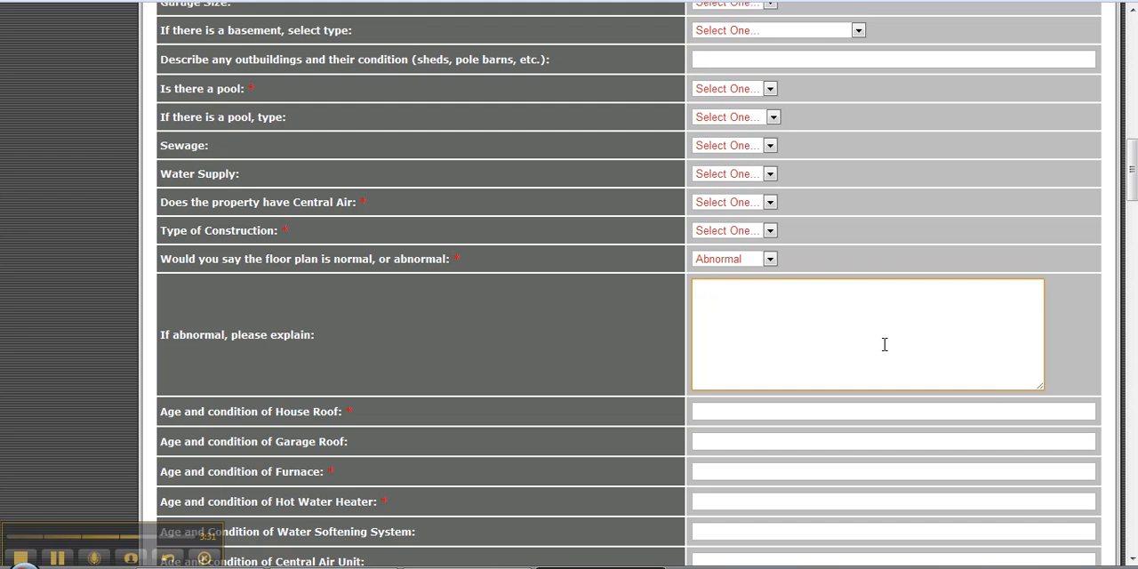
click(867, 334)
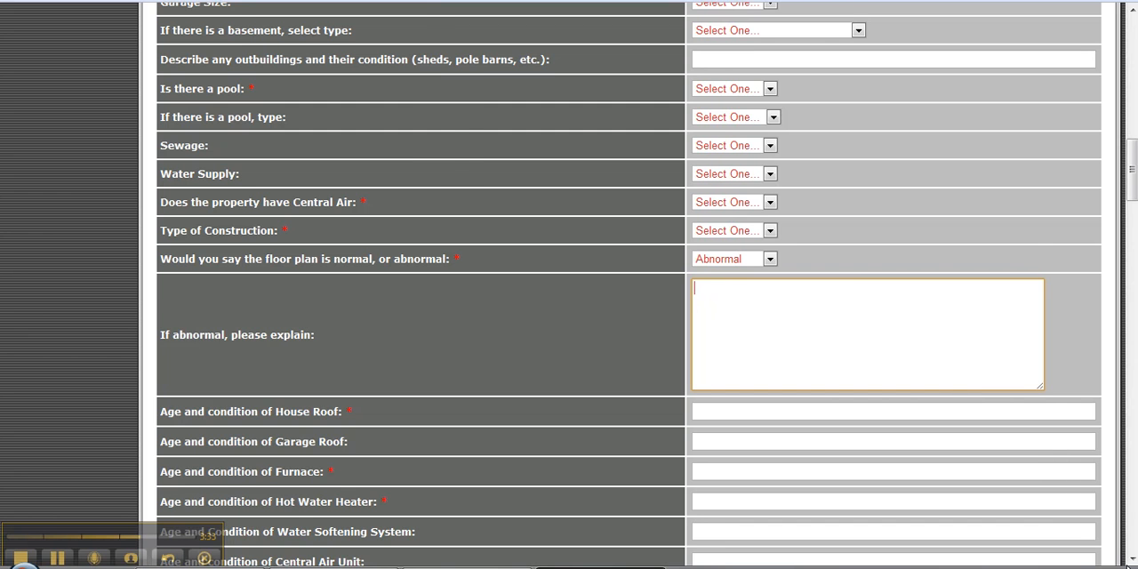
scroll(down, 3)
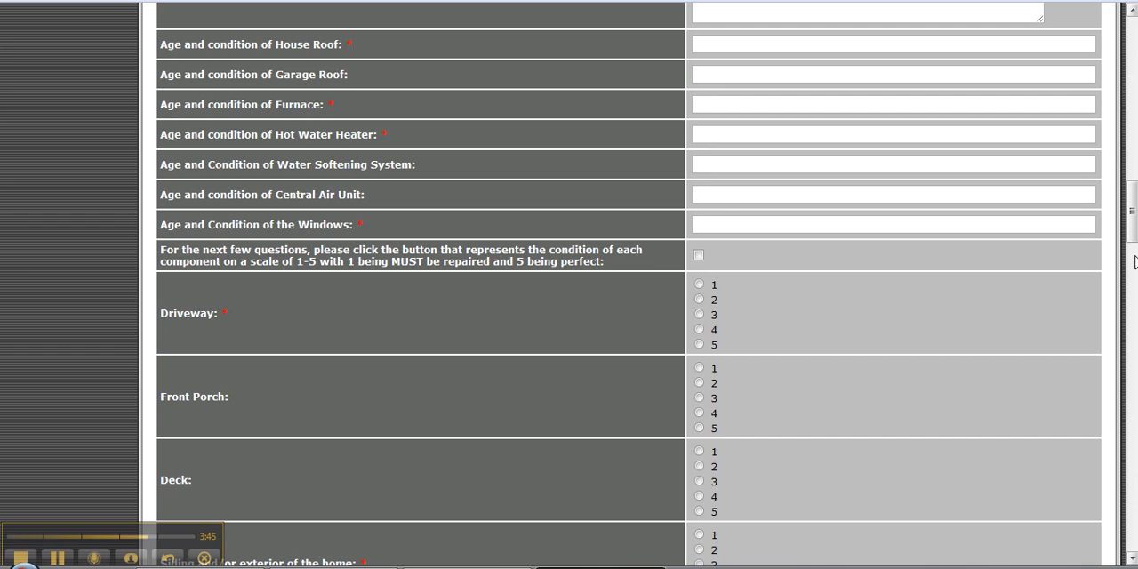
scroll(down, 3)
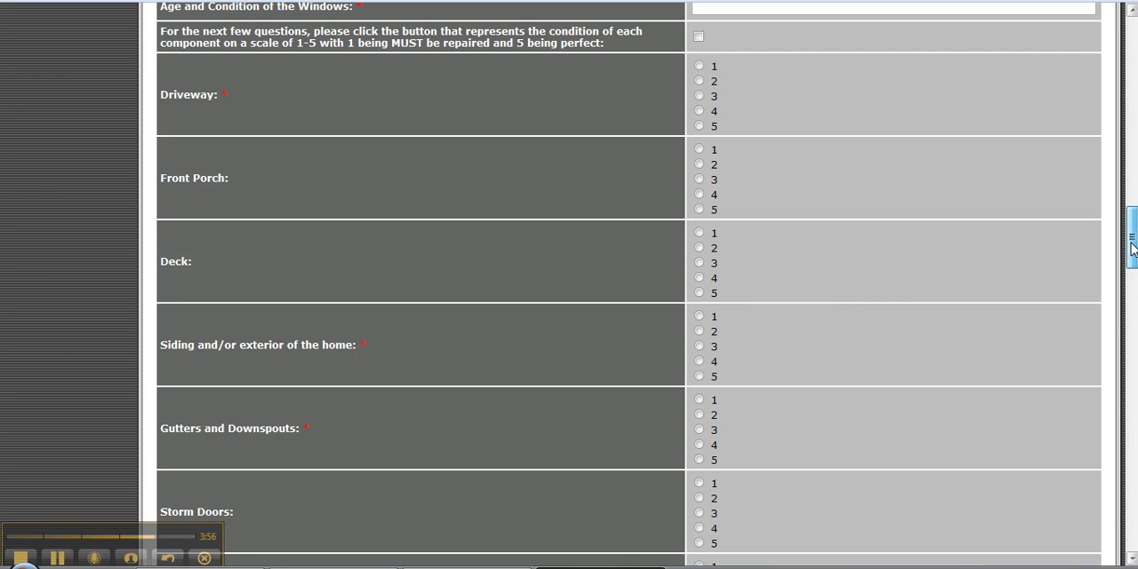
Rate Driveway 3, Front Porch 1 and Deck 5 on the 1–5 condition scale.
scroll(down, 3)
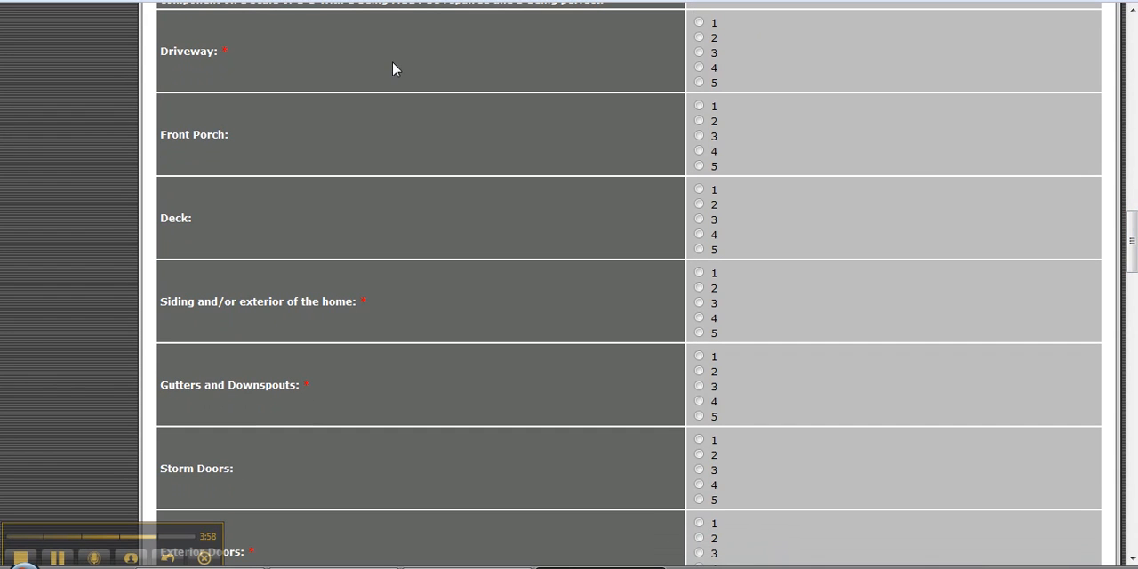
mouse_move(674, 55)
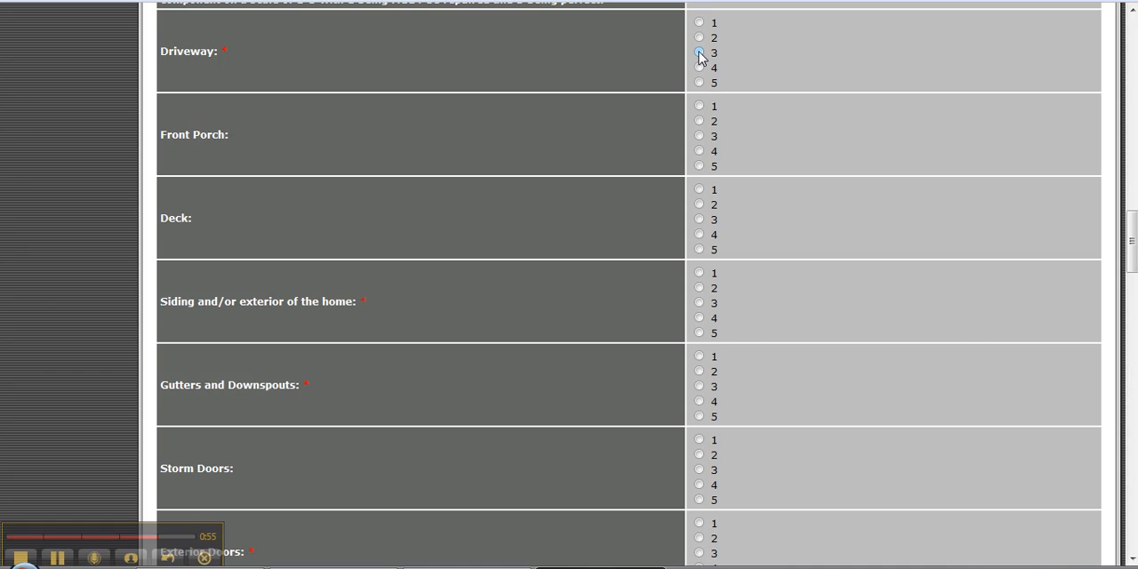
click(698, 51)
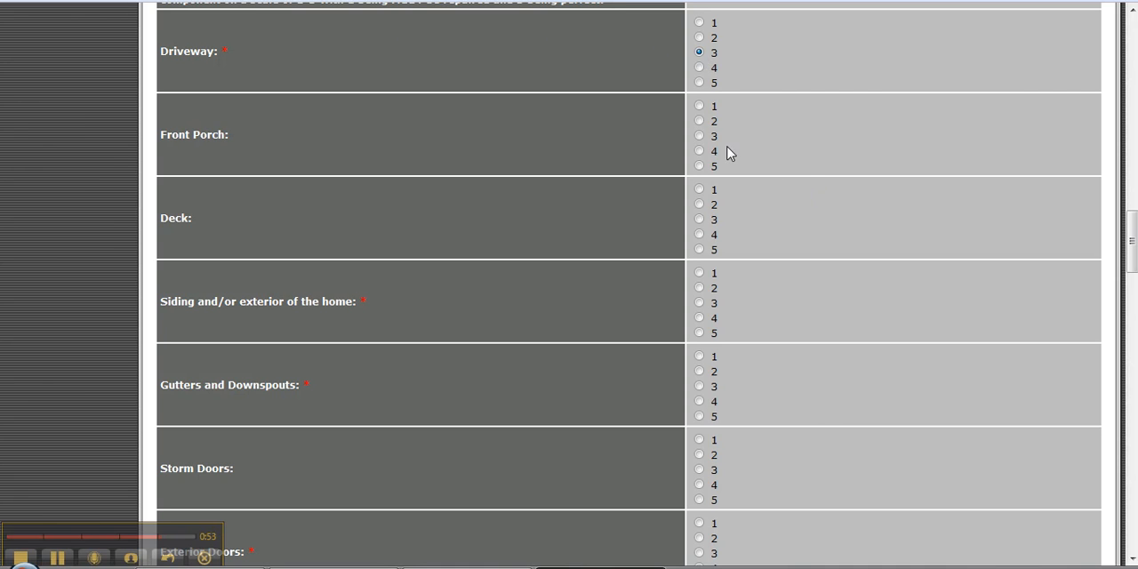
click(699, 105)
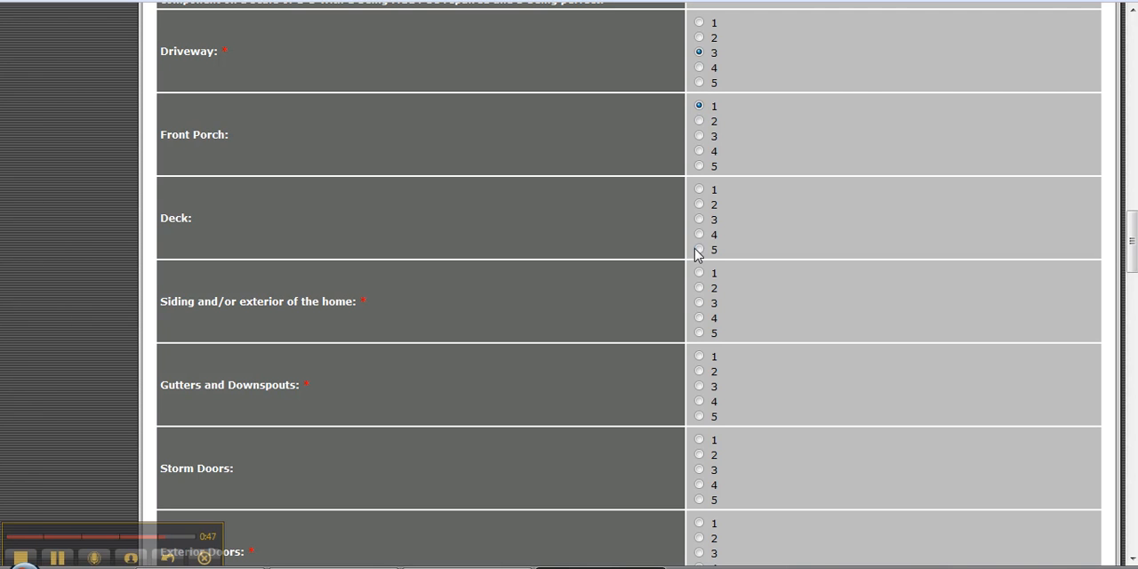
click(698, 249)
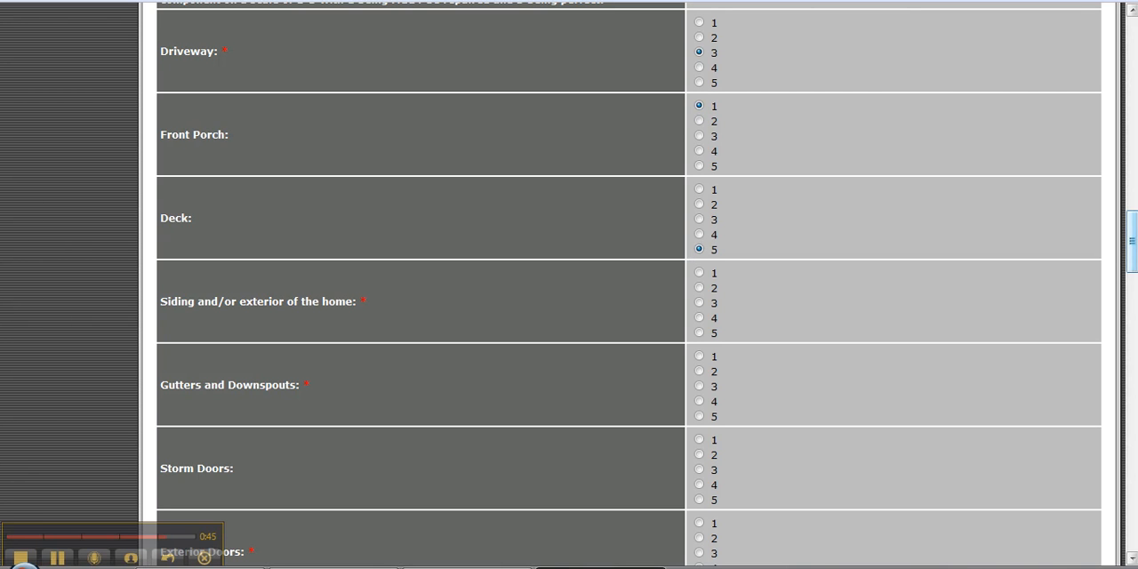
Scroll past the remaining ratings and comment boxes to the Enter Code Shown field and Submit.
scroll(down, 3)
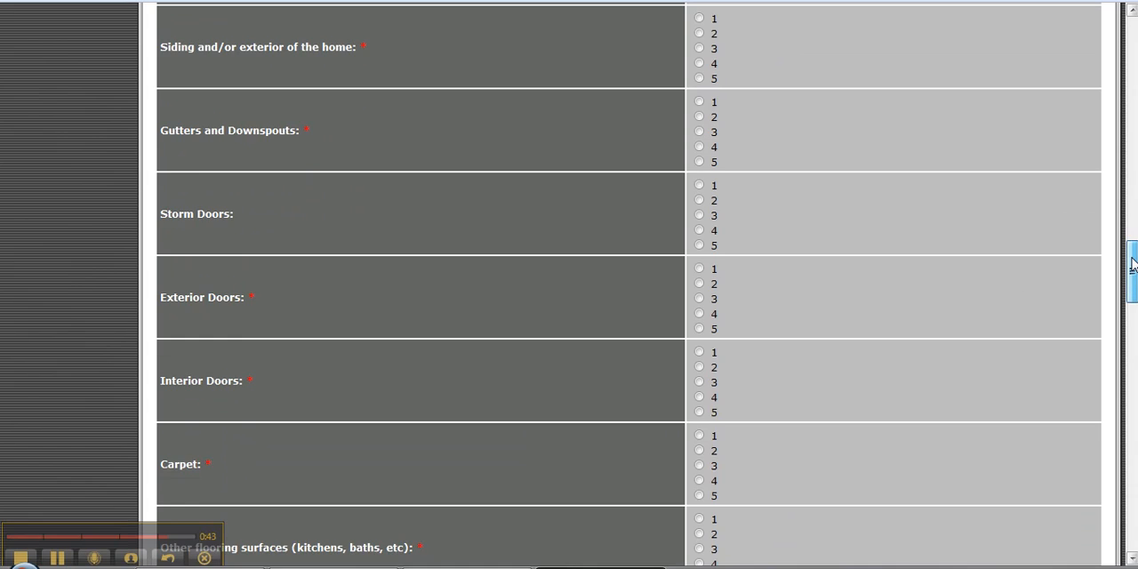
scroll(down, 3)
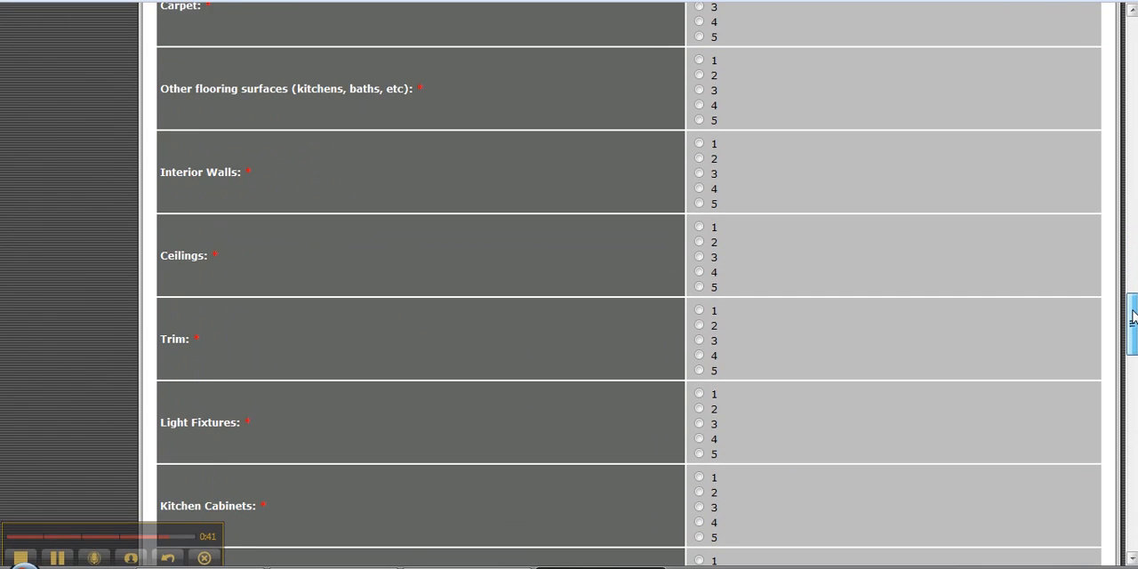
scroll(down, 3)
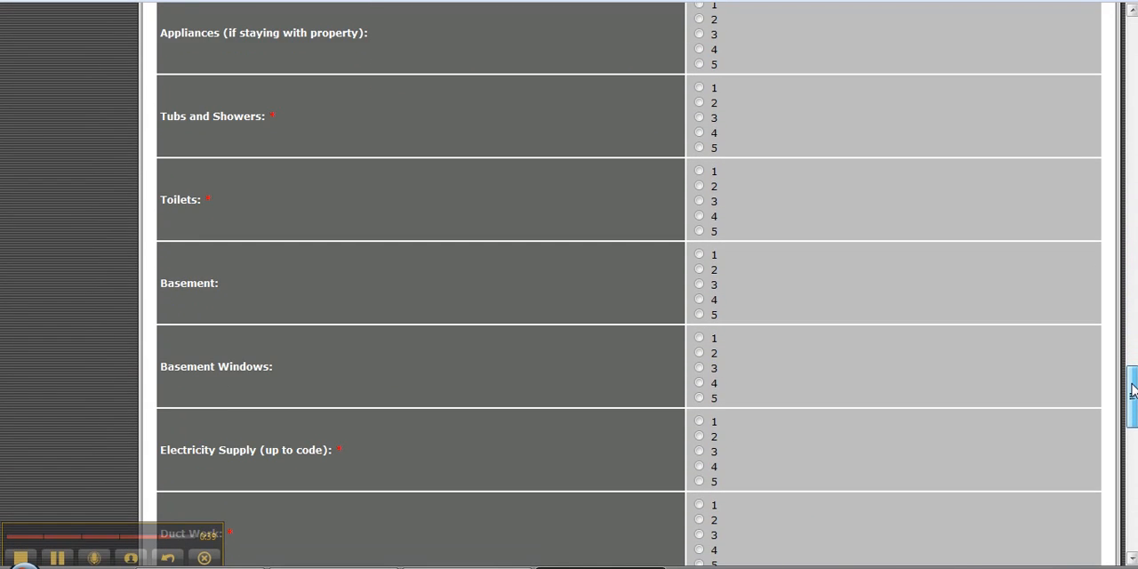
scroll(down, 3)
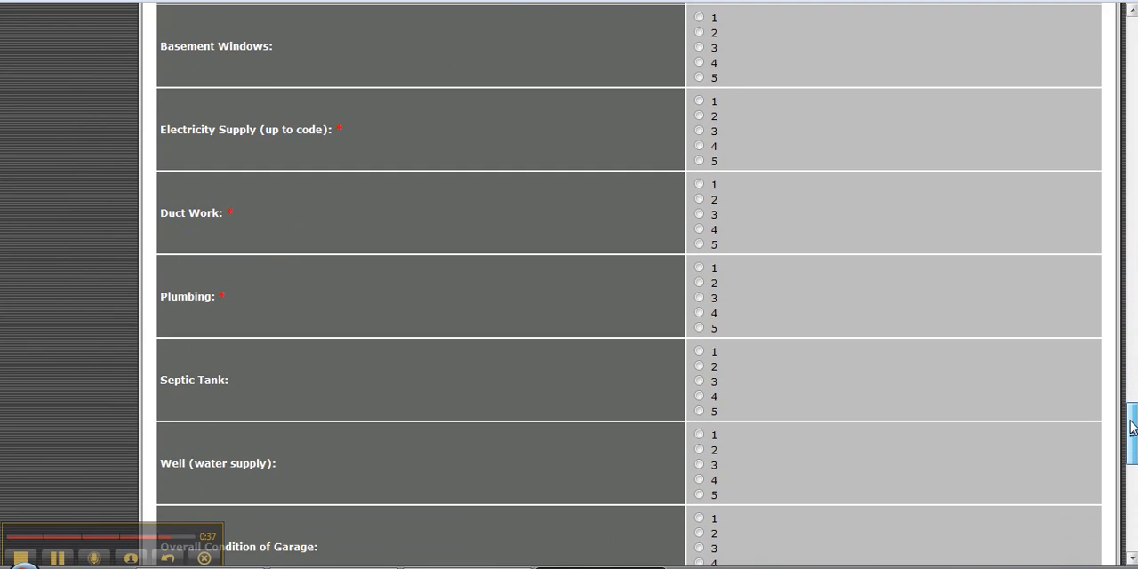
scroll(down, 3)
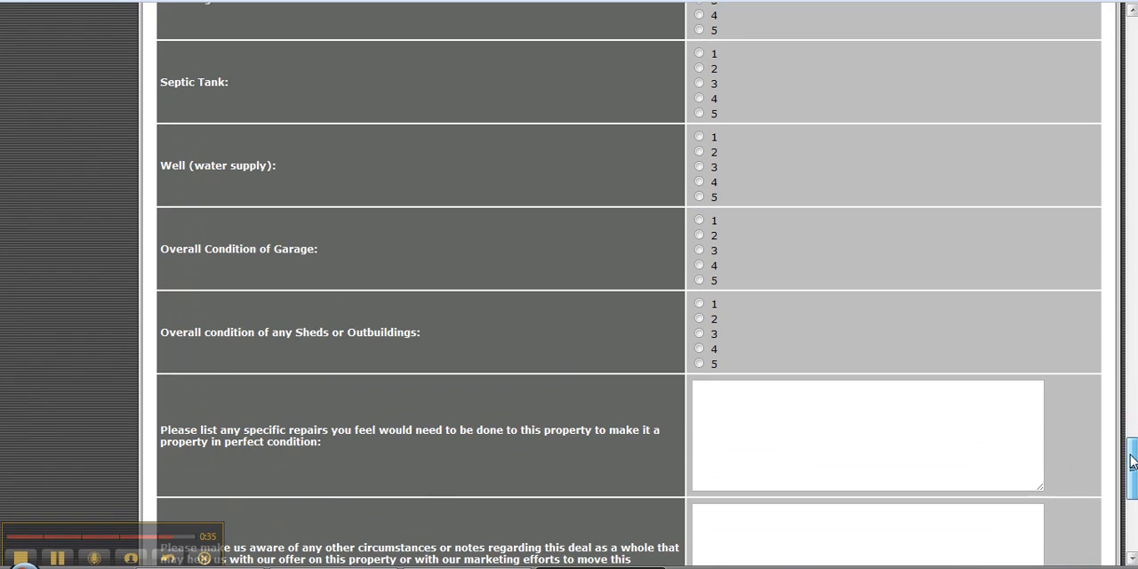
scroll(down, 3)
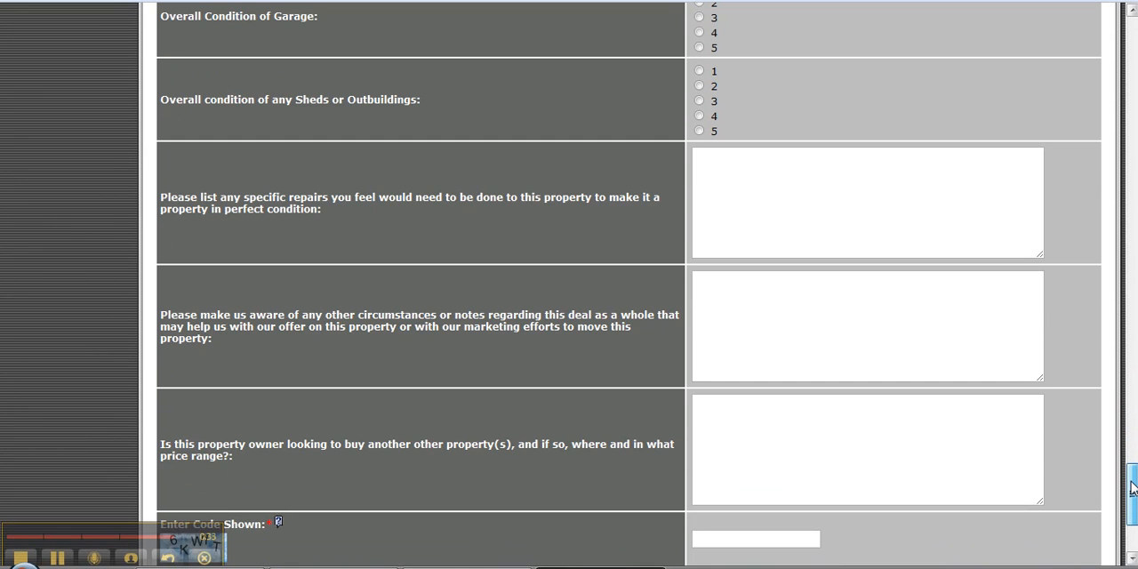
scroll(down, 3)
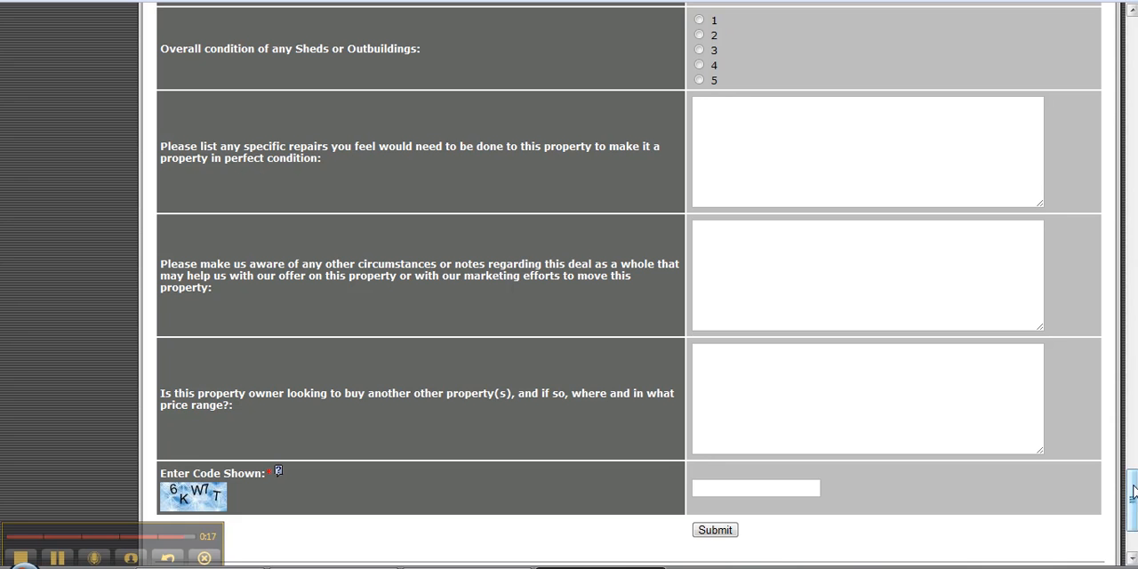
Scroll to the page footer with site links and copyright below the Submit button.
scroll(down, 3)
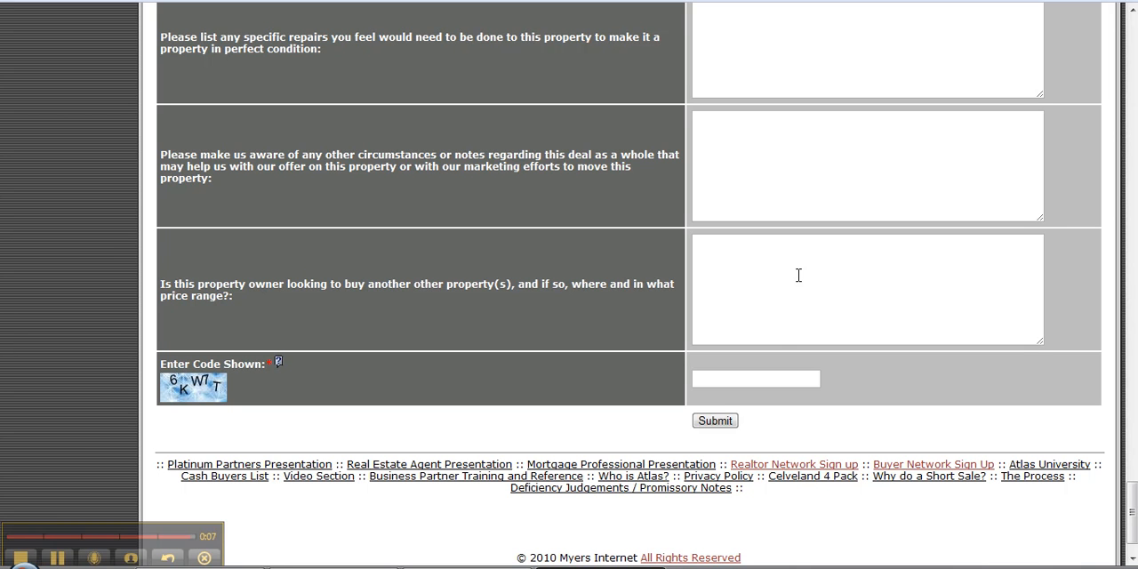
mouse_move(547, 370)
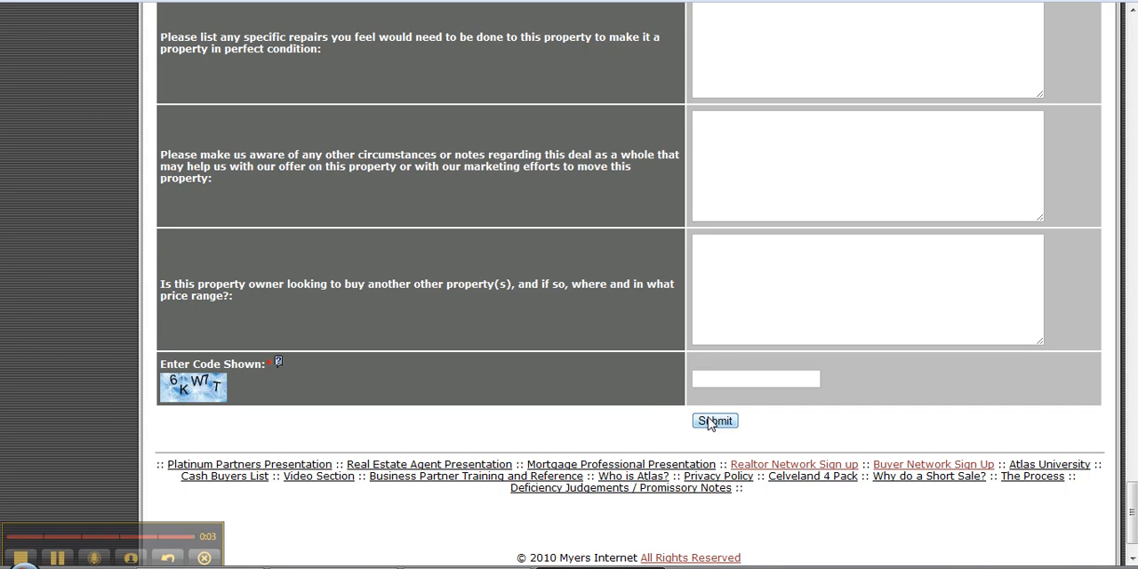
mouse_move(124, 382)
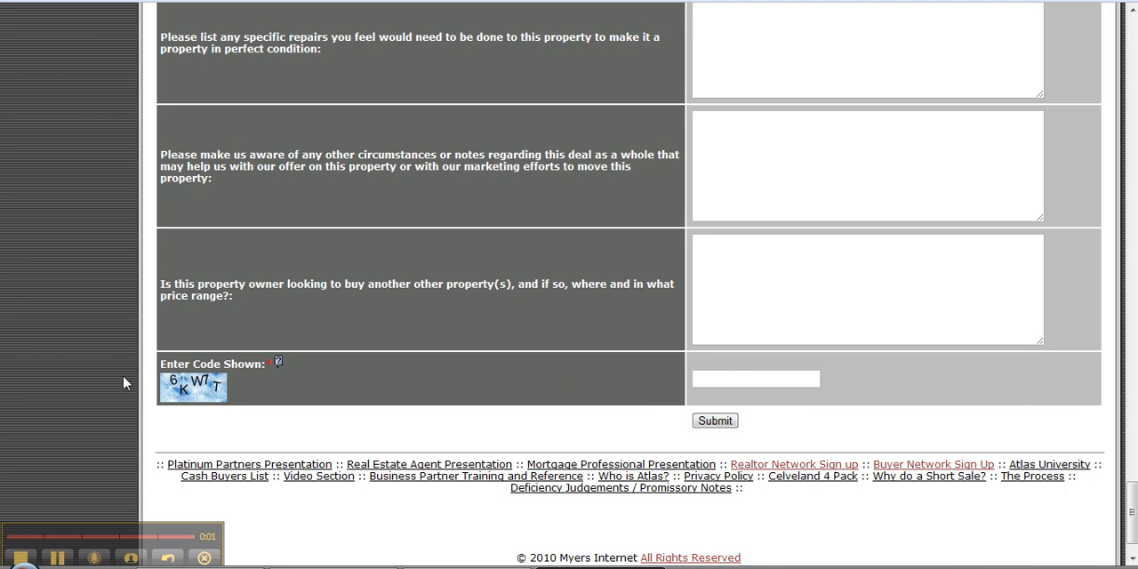